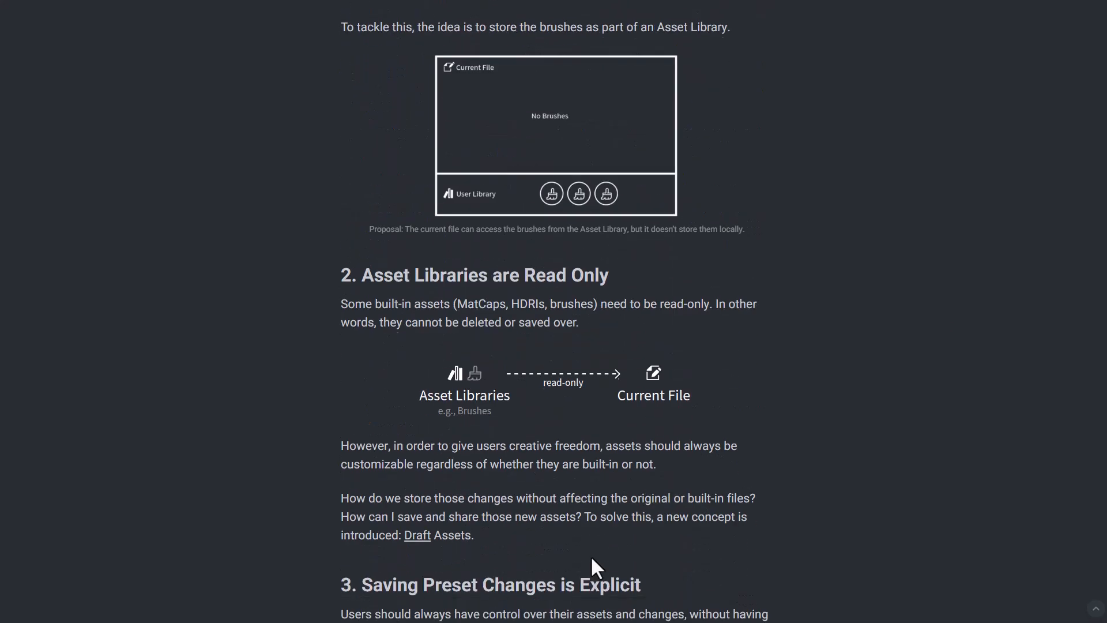
Step: Scroll down through the 'Brush Assets is out!' post to reach the Online Assets Workshop Report link
scroll(down, 3)
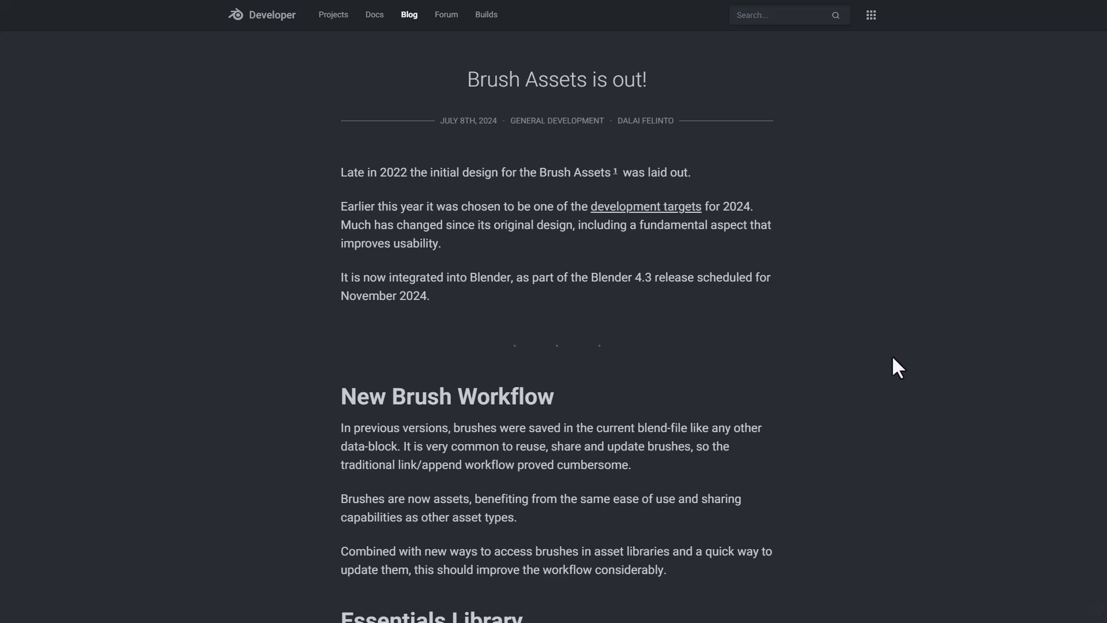
scroll(down, 3)
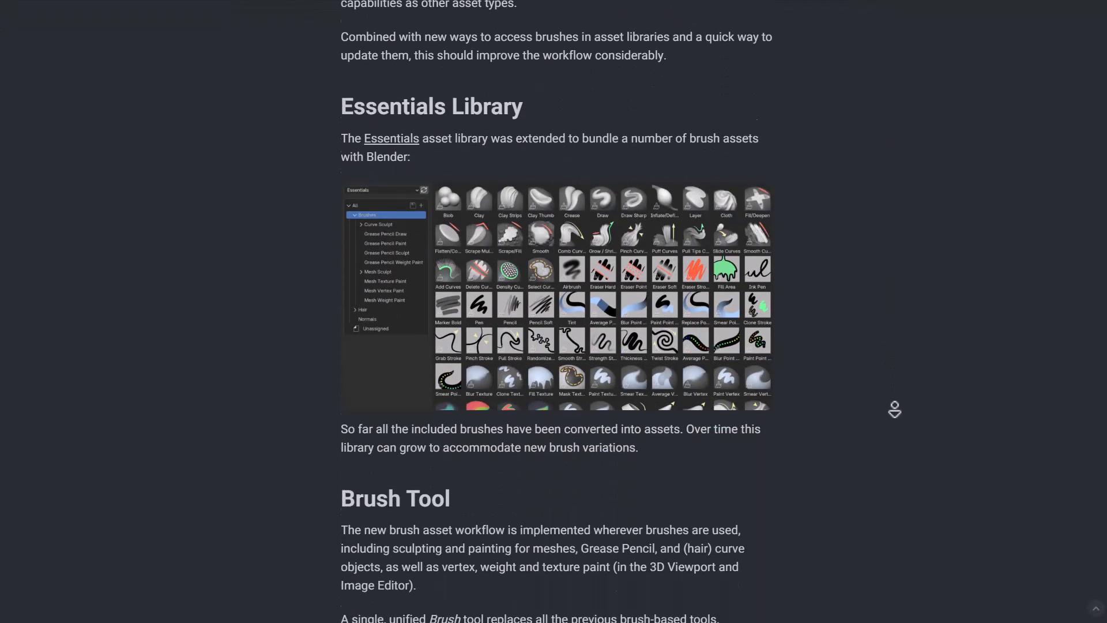
scroll(down, 3)
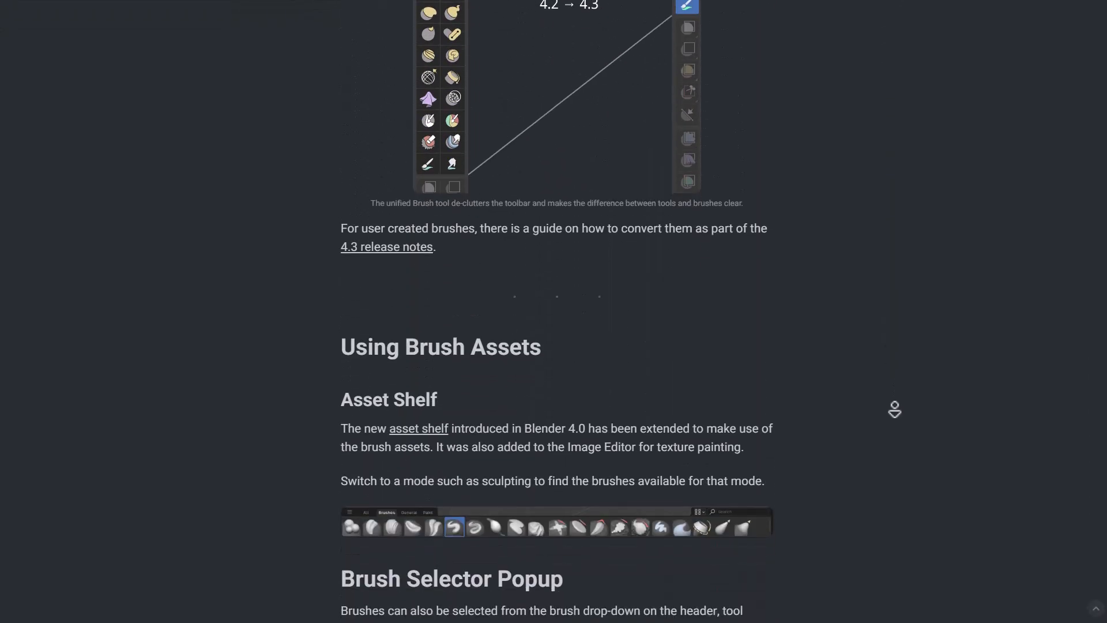
scroll(down, 3)
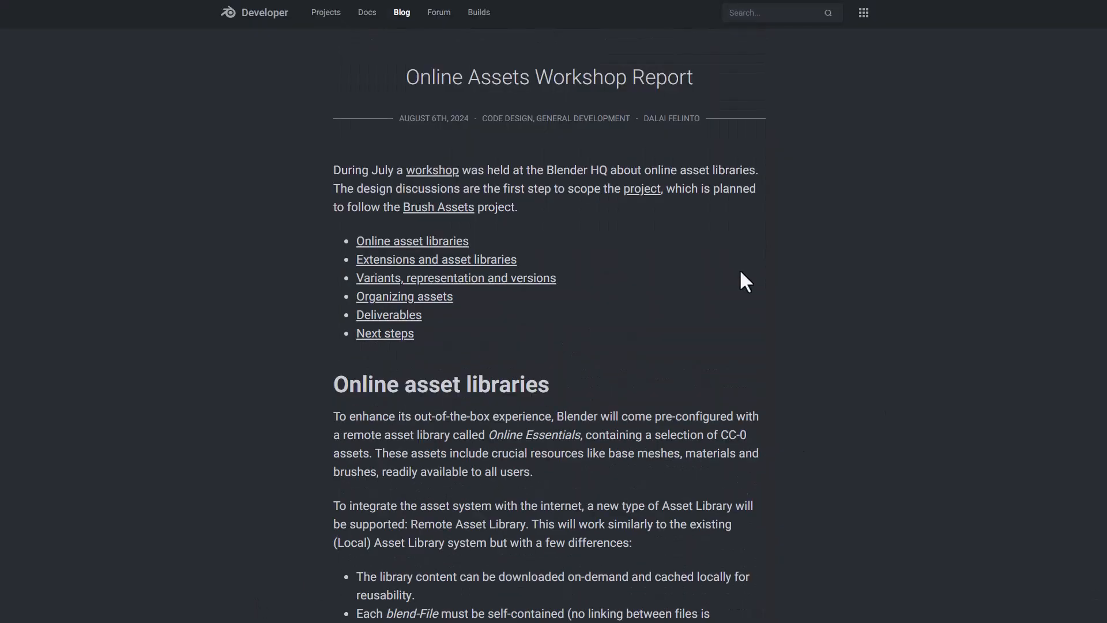
mouse_move(589, 269)
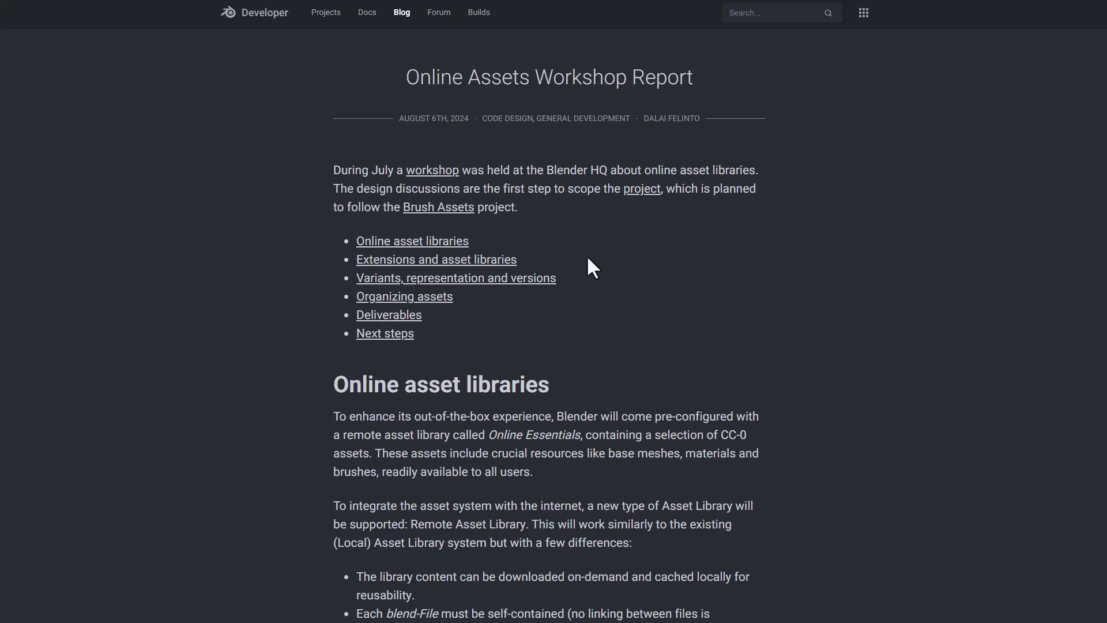
mouse_move(450, 287)
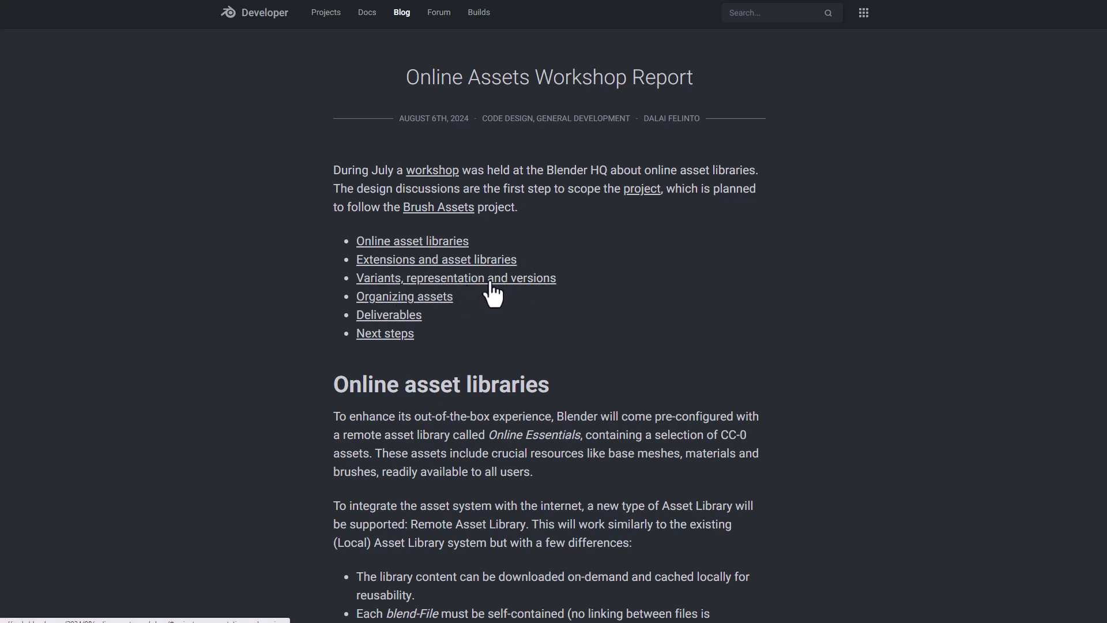
mouse_move(476, 318)
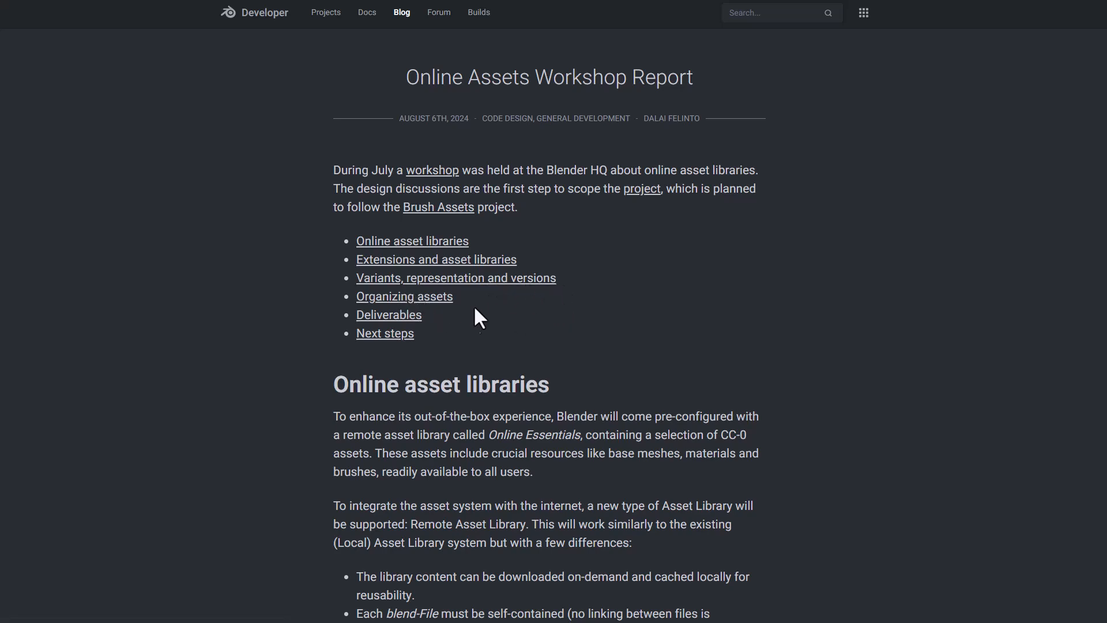
mouse_move(543, 349)
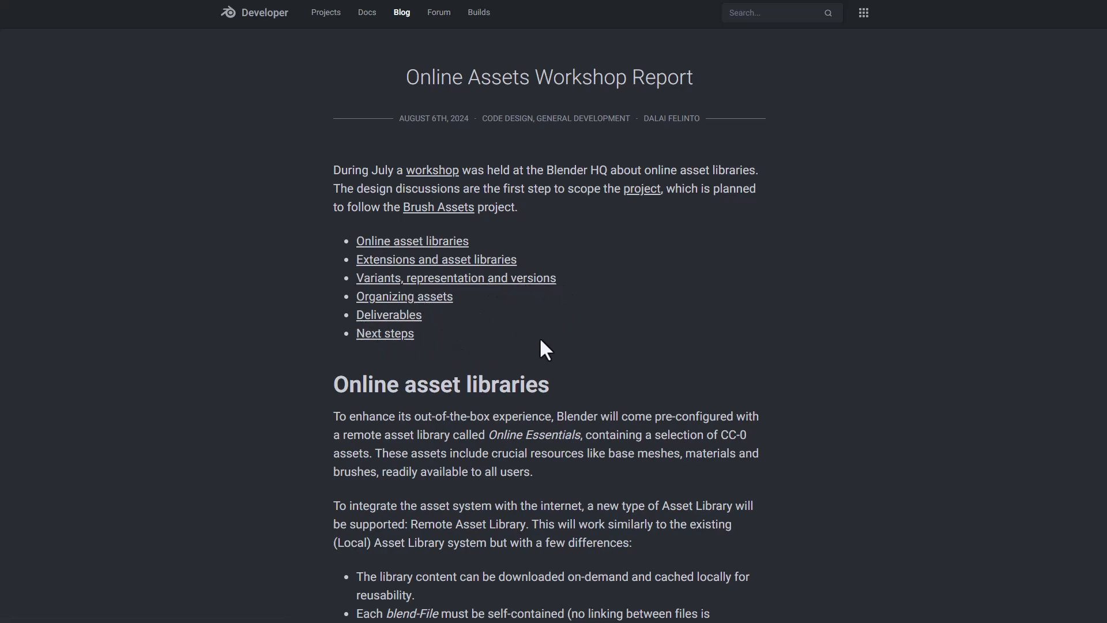
Step: Scroll the workshop report down to its table of contents
scroll(down, 3)
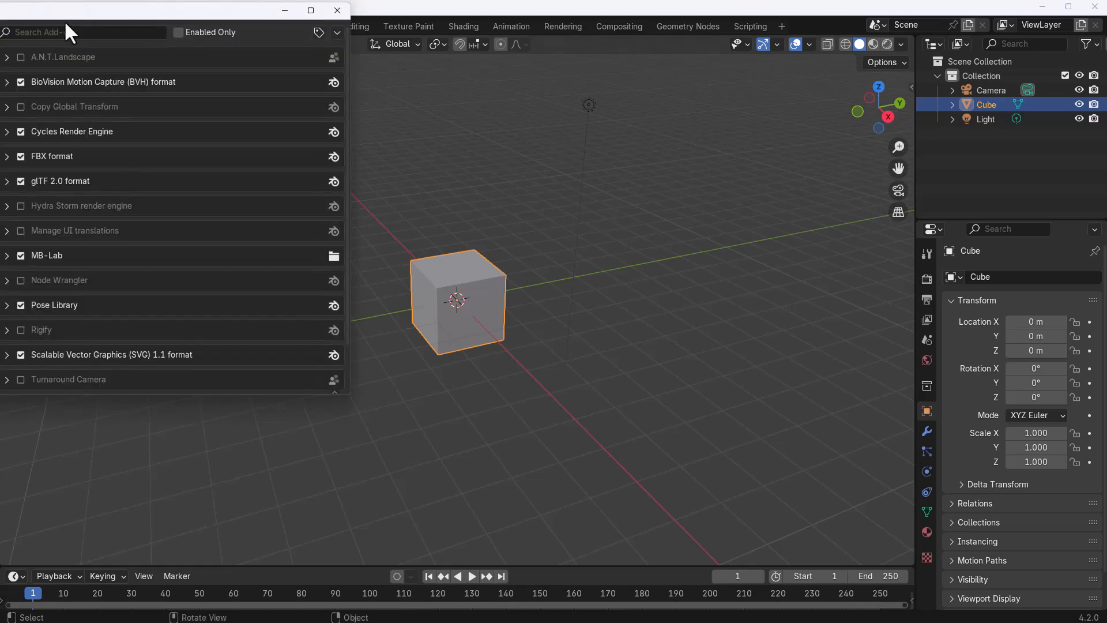
Step: Show the Asset Libraries paths under File Paths in Preferences, then return to the blog post
click(143, 309)
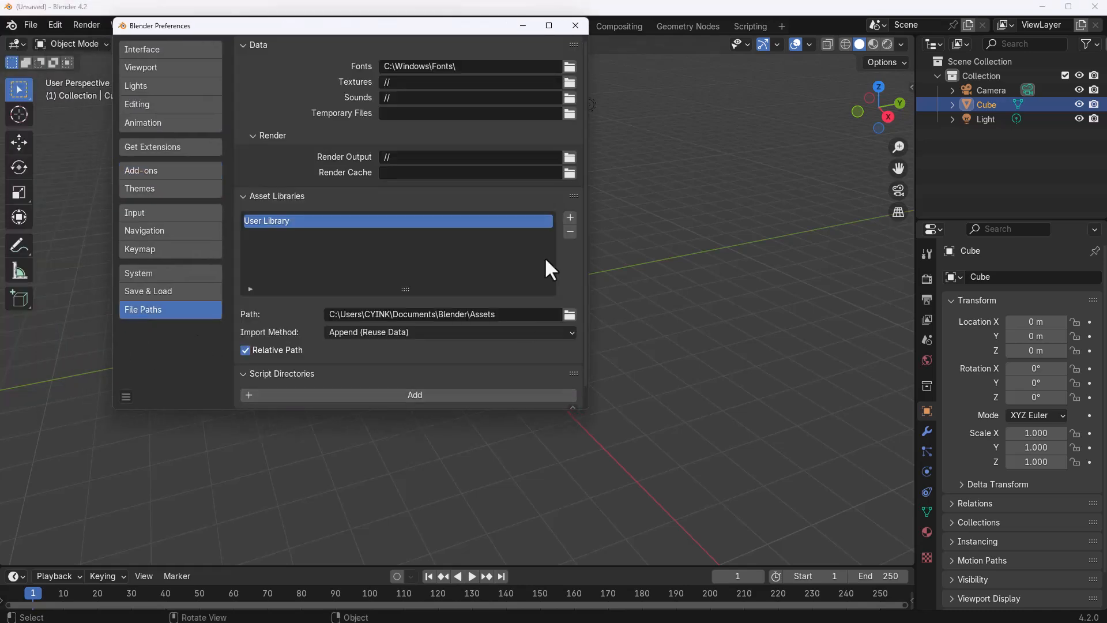
mouse_move(137, 446)
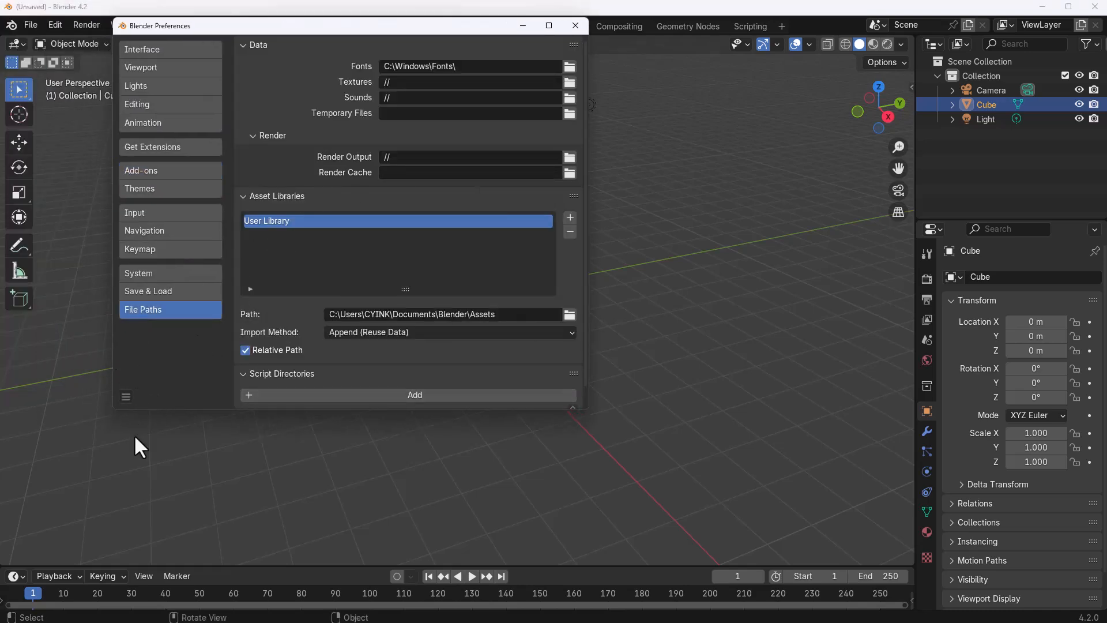
click(152, 147)
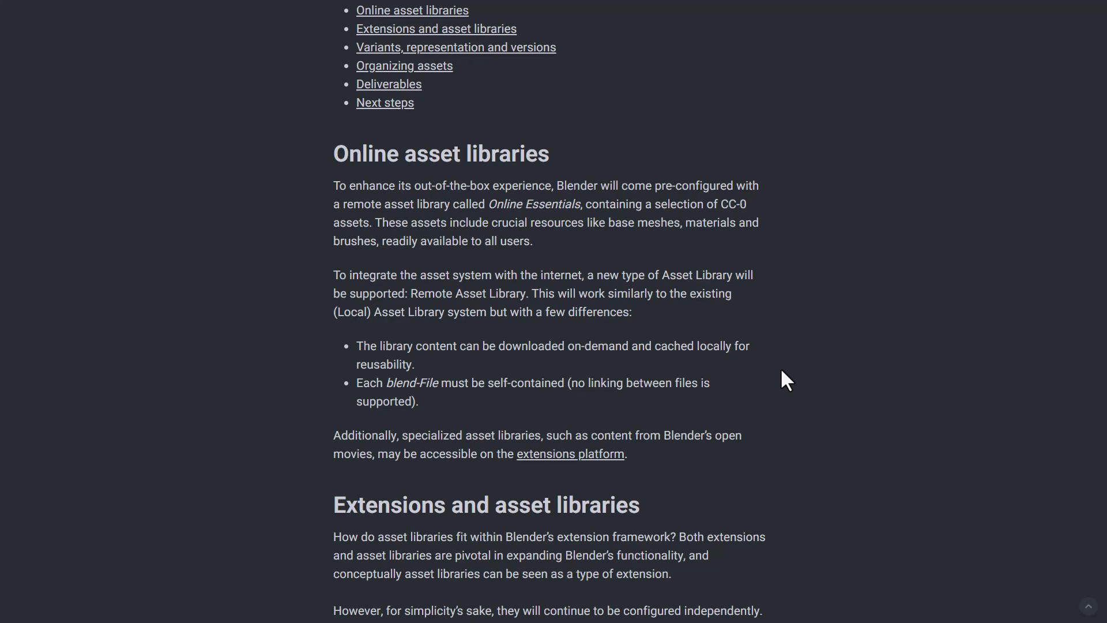
Step: Scroll the report's Online asset libraries section further down
scroll(down, 3)
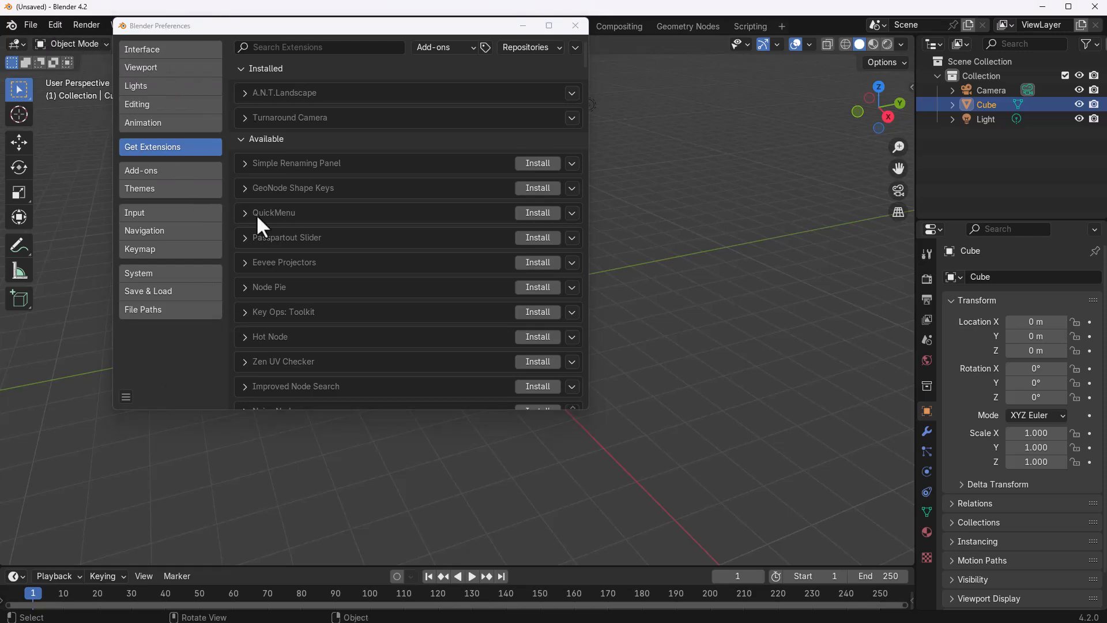
mouse_move(395, 202)
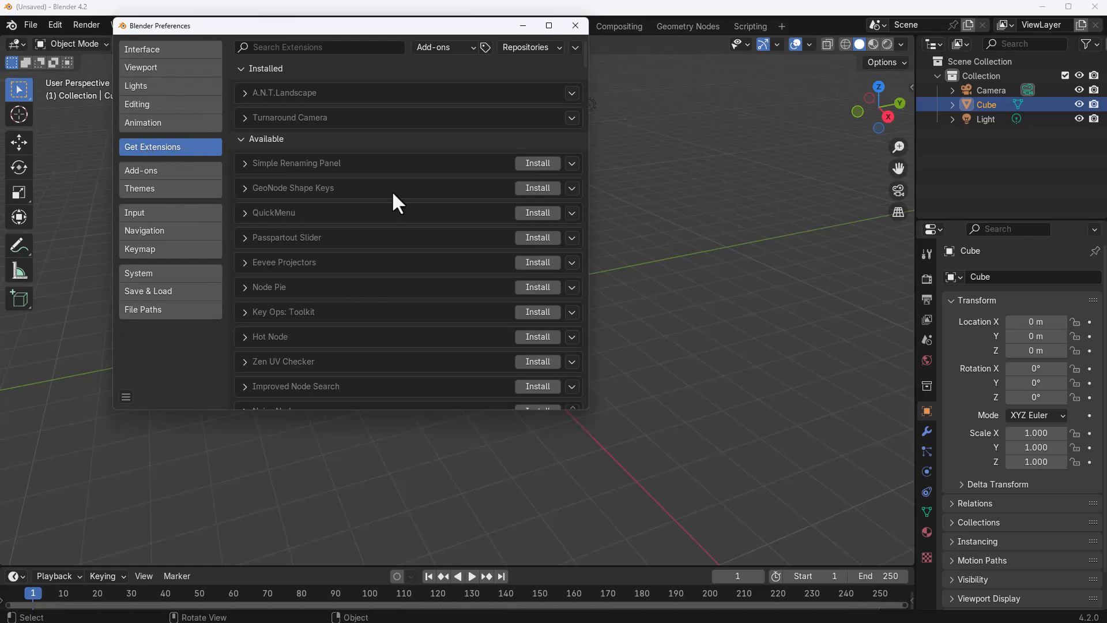
mouse_move(146, 161)
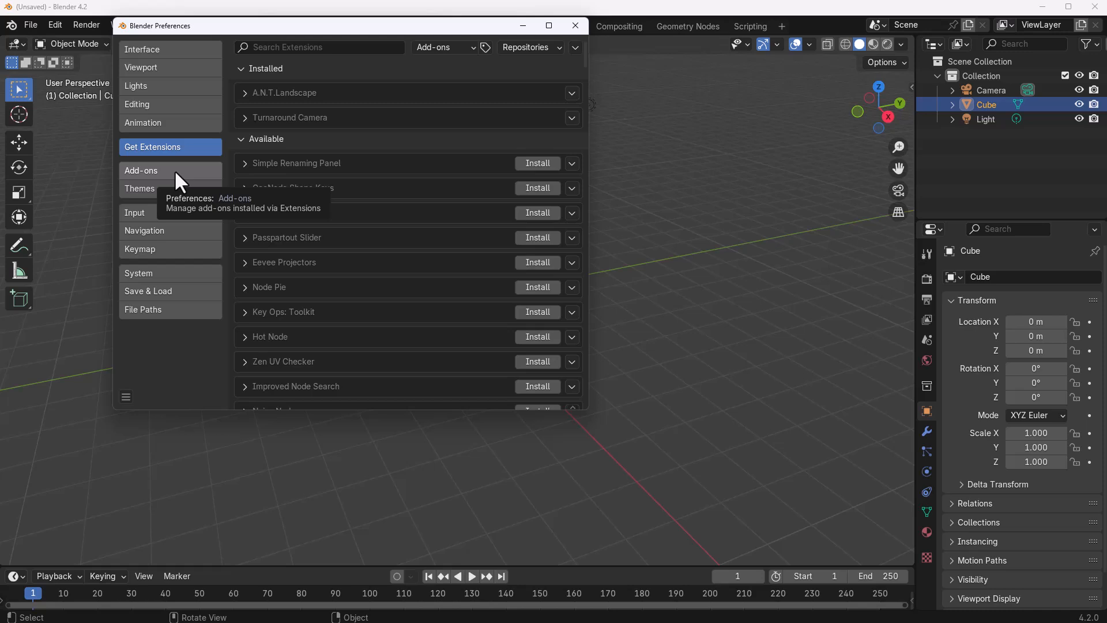
Step: Scroll down the Get Extensions list of installable add-ons
scroll(down, 3)
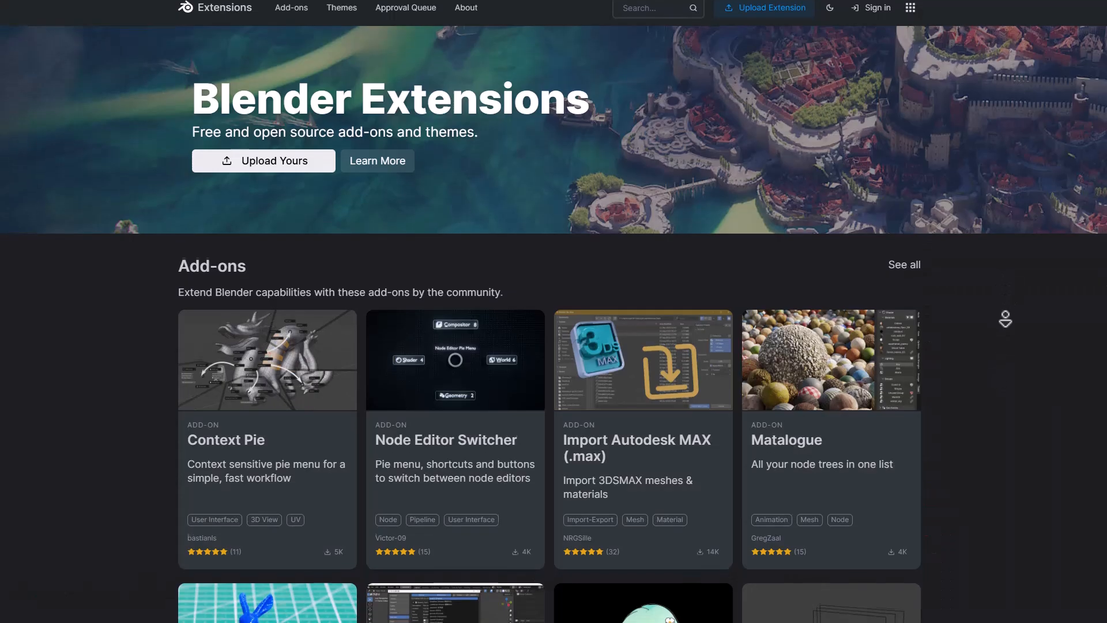
Step: Scroll the Extensions homepage down through the featured Add-ons and Themes
scroll(down, 3)
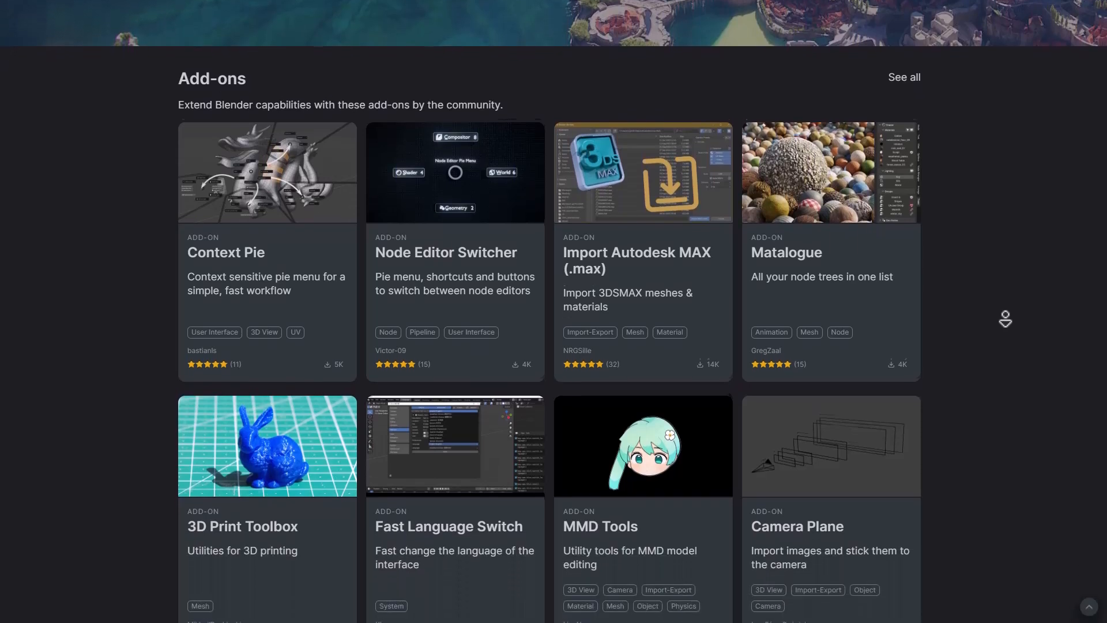
scroll(down, 3)
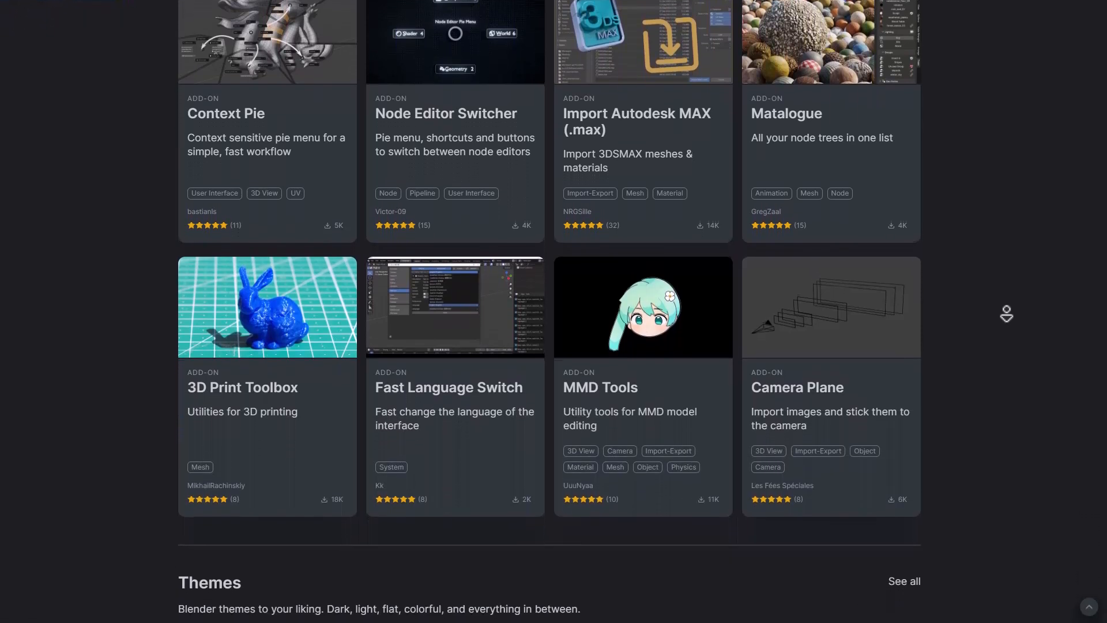
scroll(down, 3)
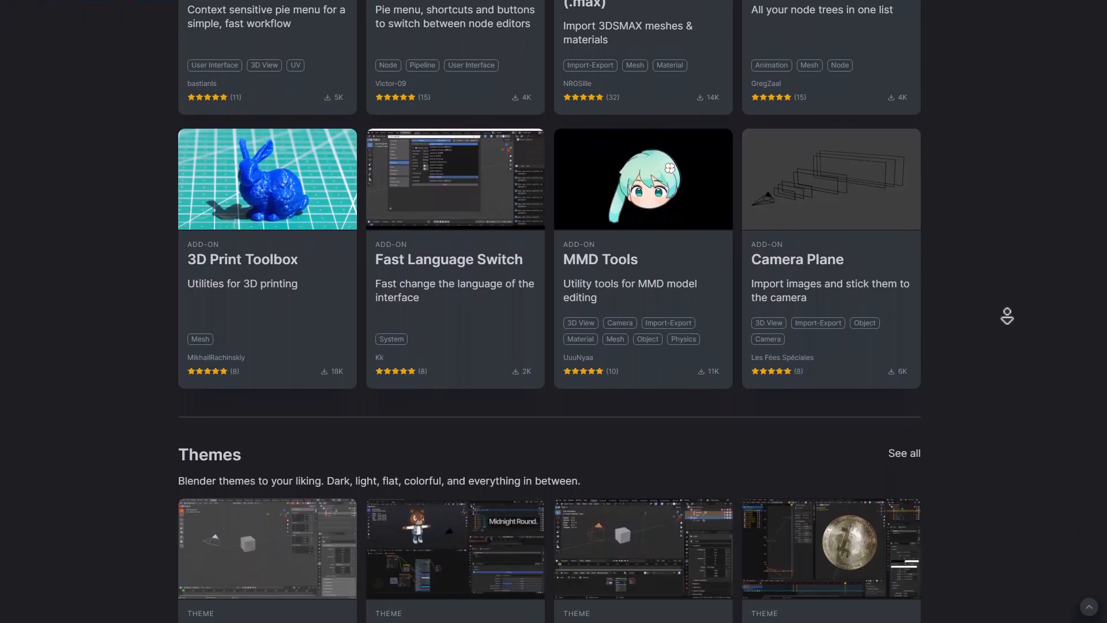
scroll(down, 3)
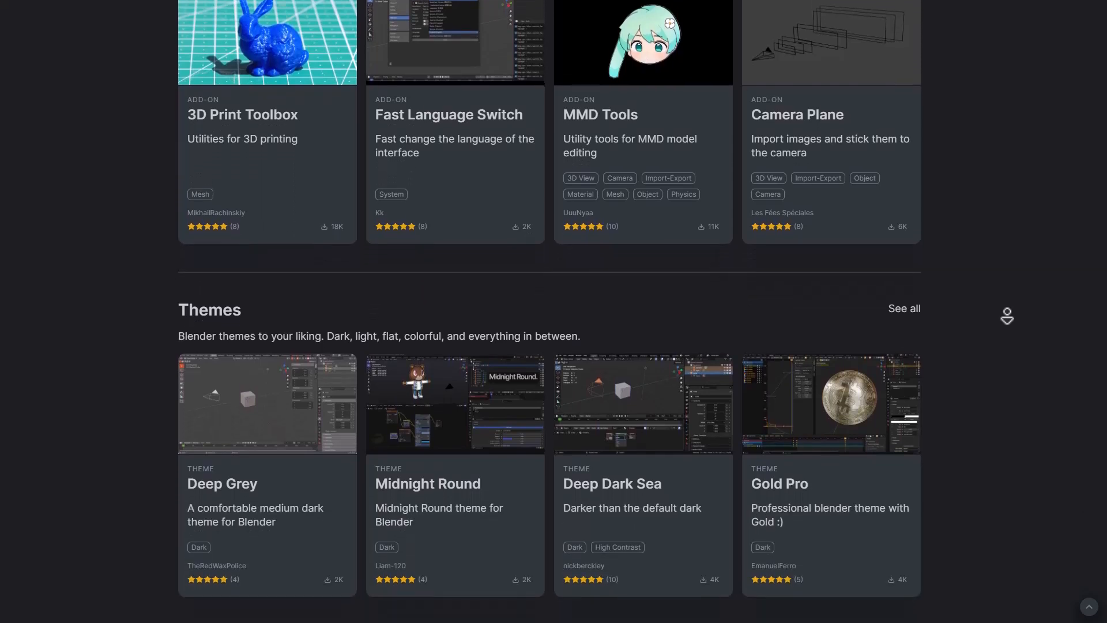
scroll(down, 3)
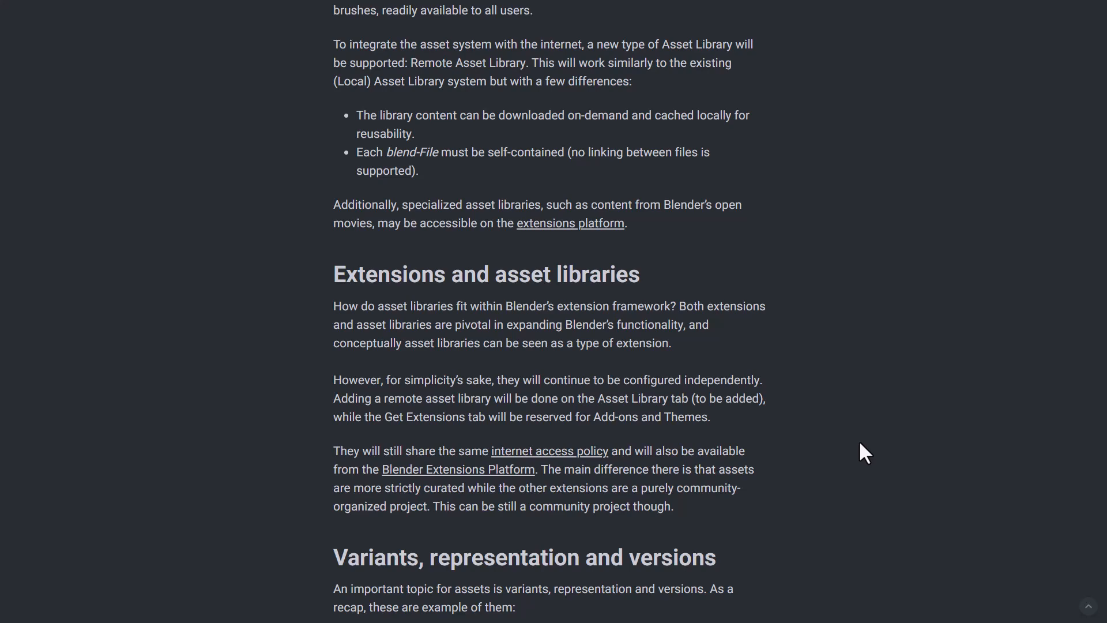
Step: Scroll the report down to the 'Variants, representation and versions' heading
scroll(down, 3)
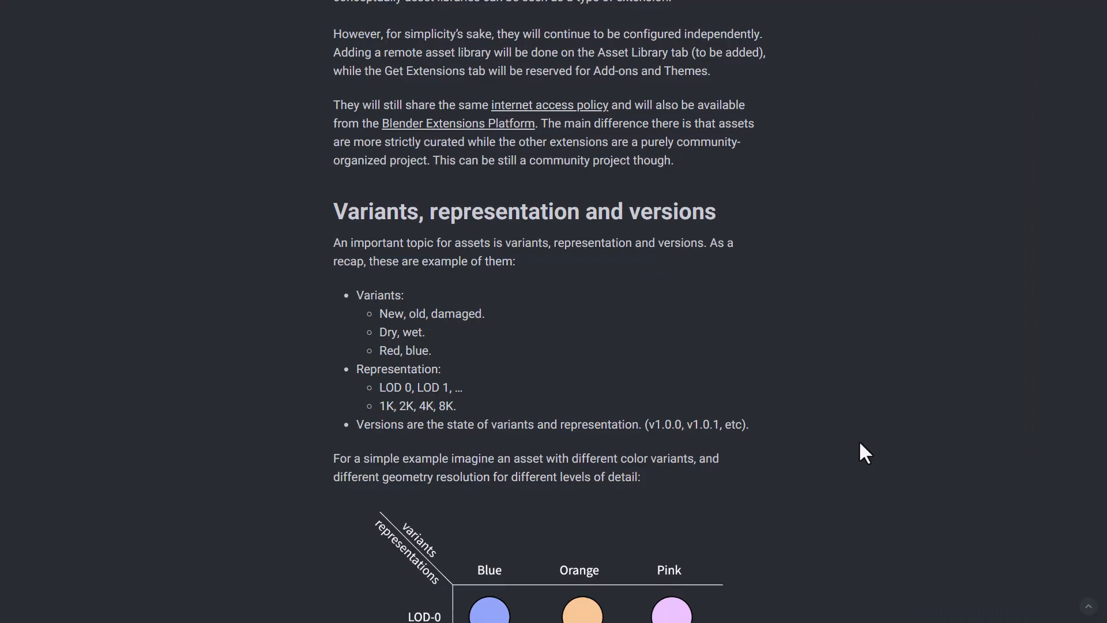
scroll(down, 3)
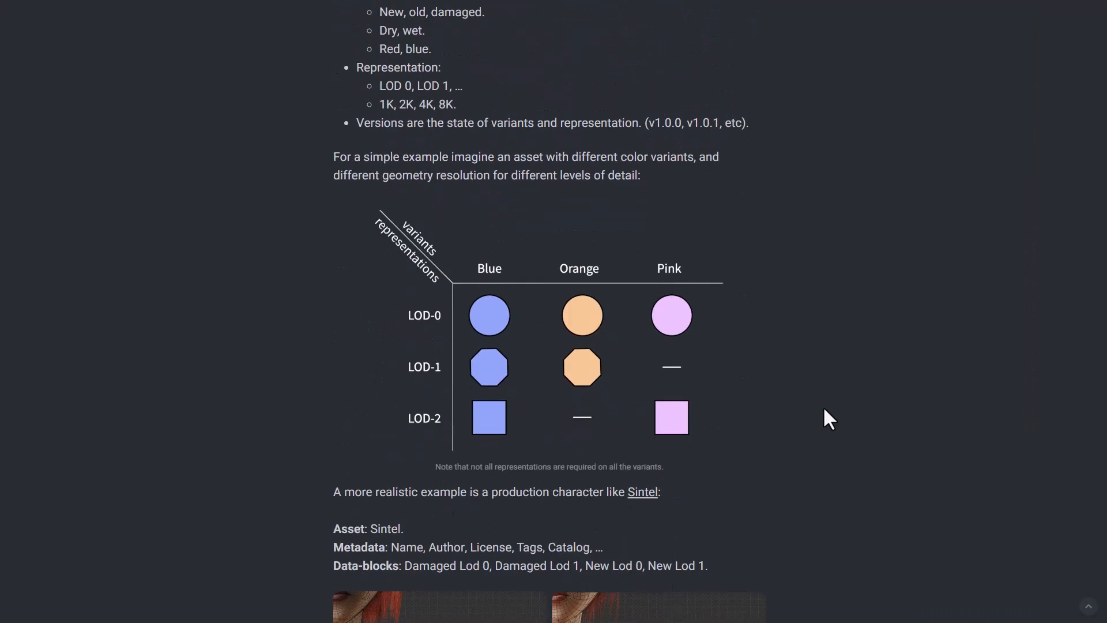
scroll(down, 3)
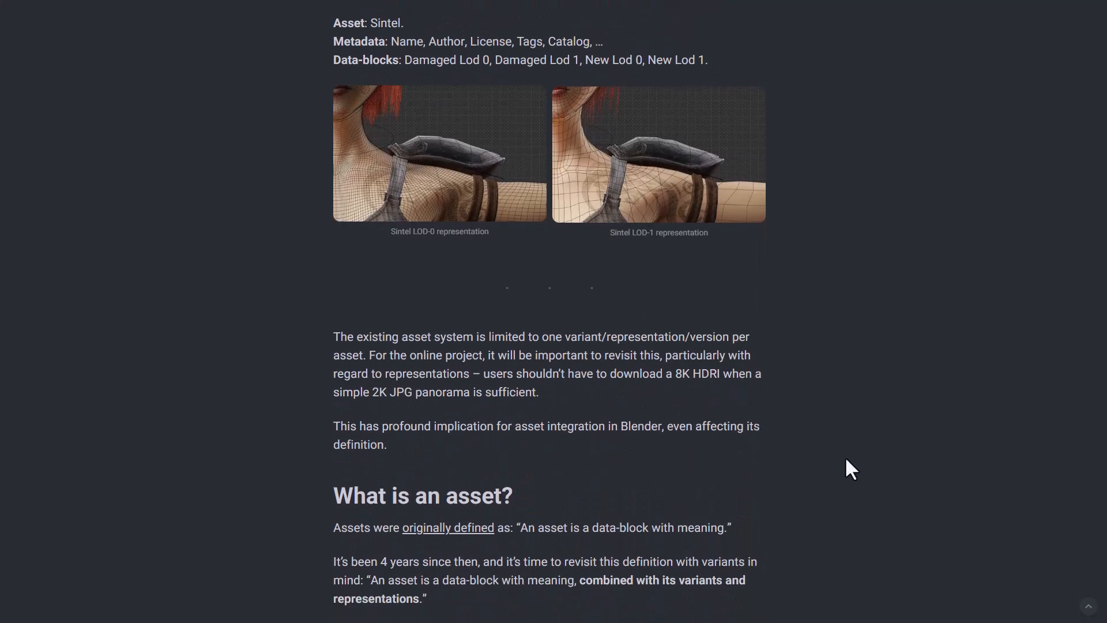
drag(542, 337, 643, 337)
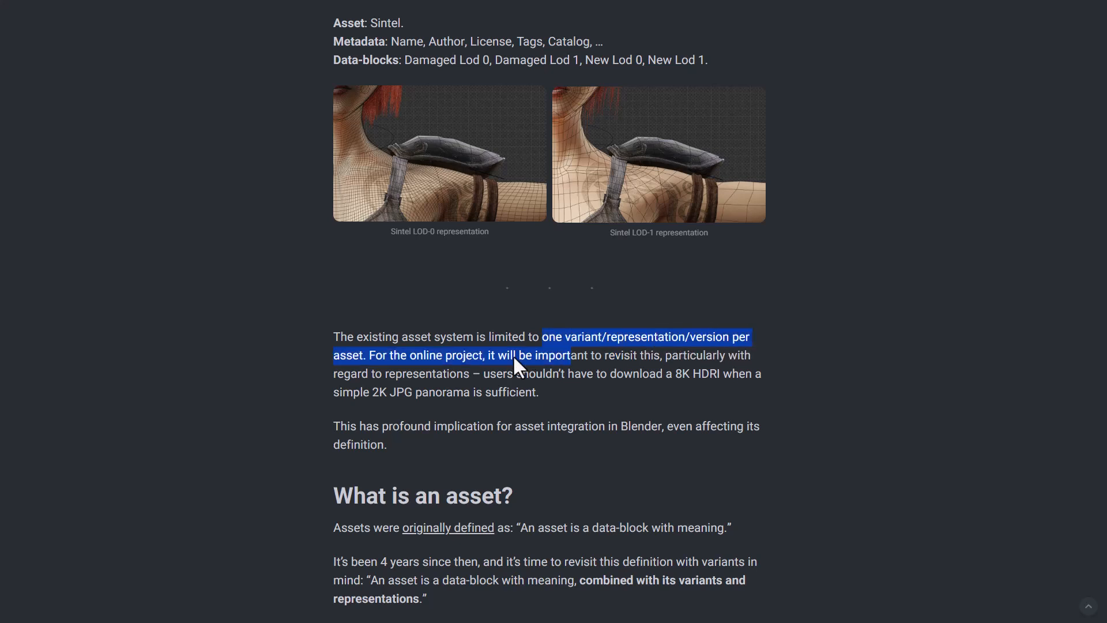
click(393, 411)
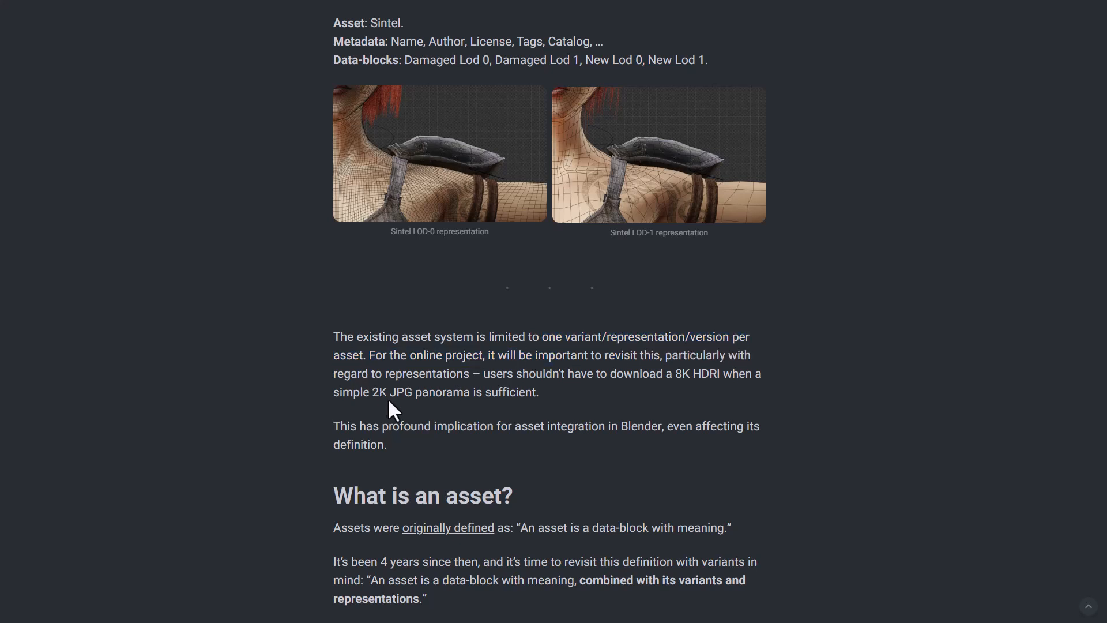
mouse_move(495, 469)
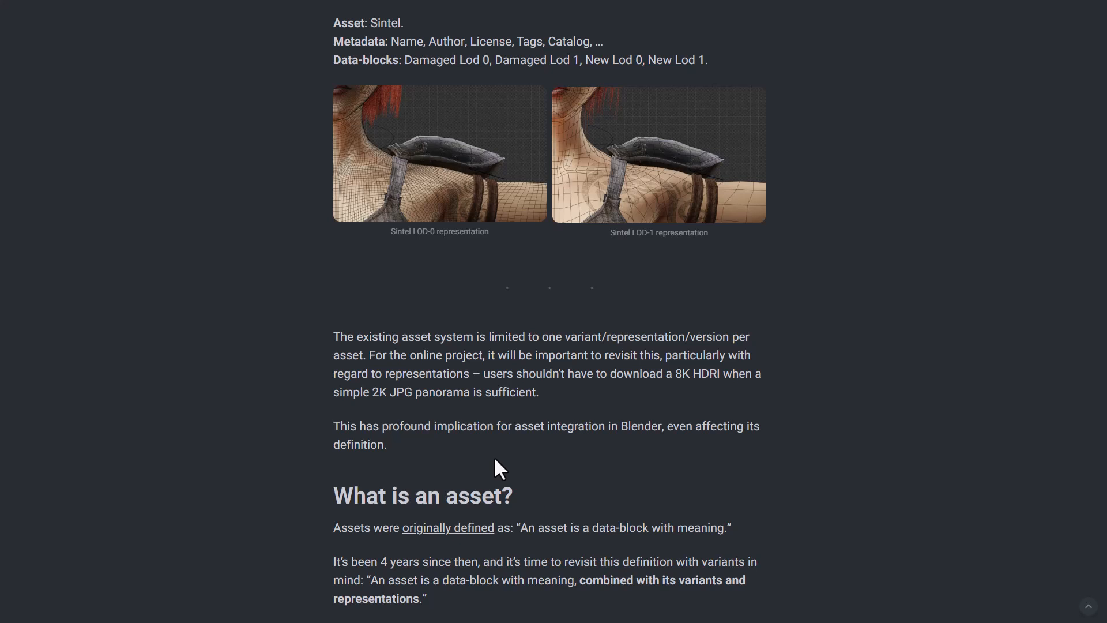
scroll(down, 3)
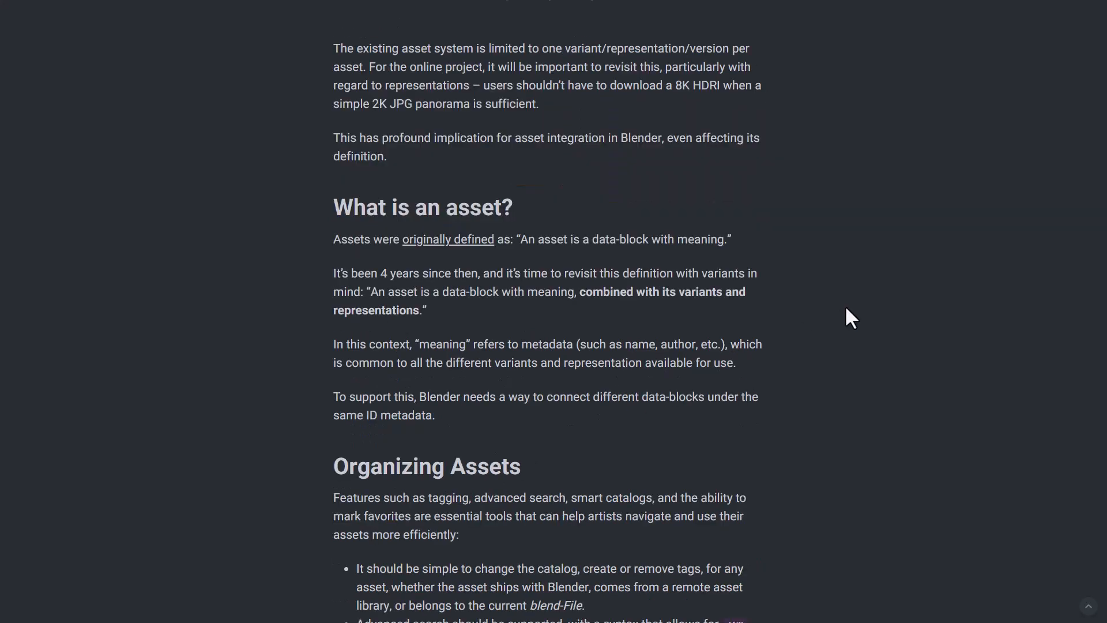
scroll(down, 3)
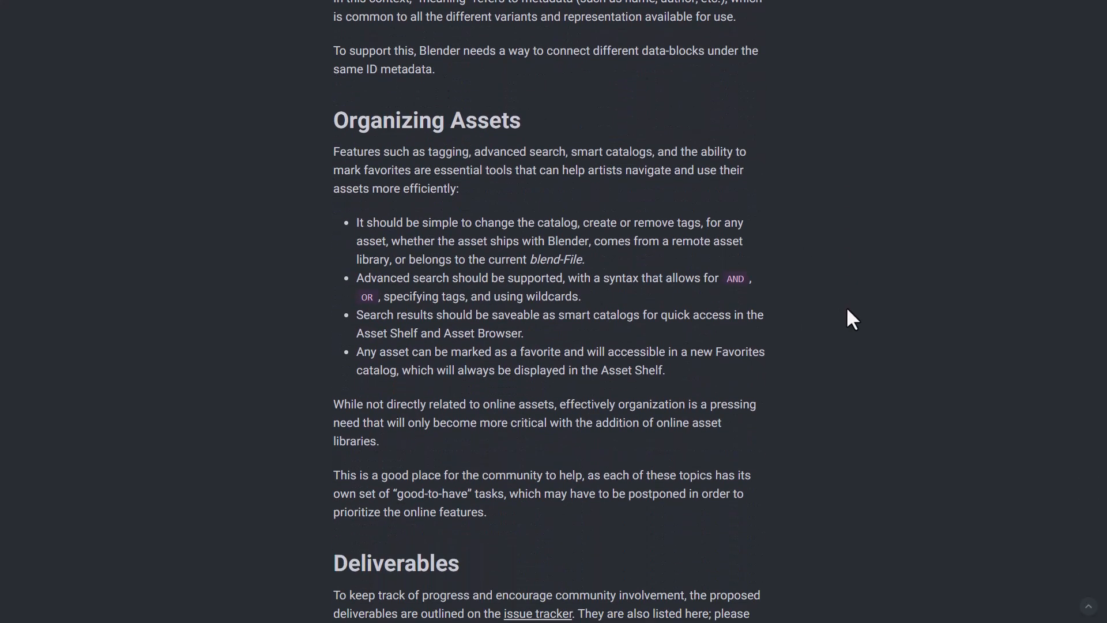
scroll(down, 3)
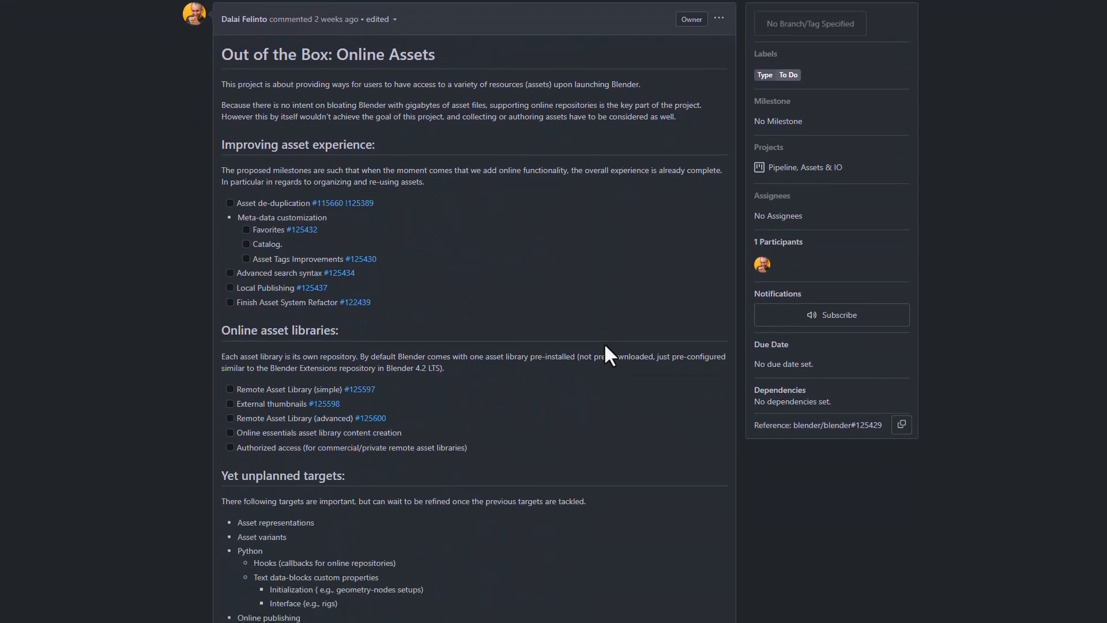
Step: Scroll through the Online Assets issue's milestone task checklists and back up
scroll(down, 3)
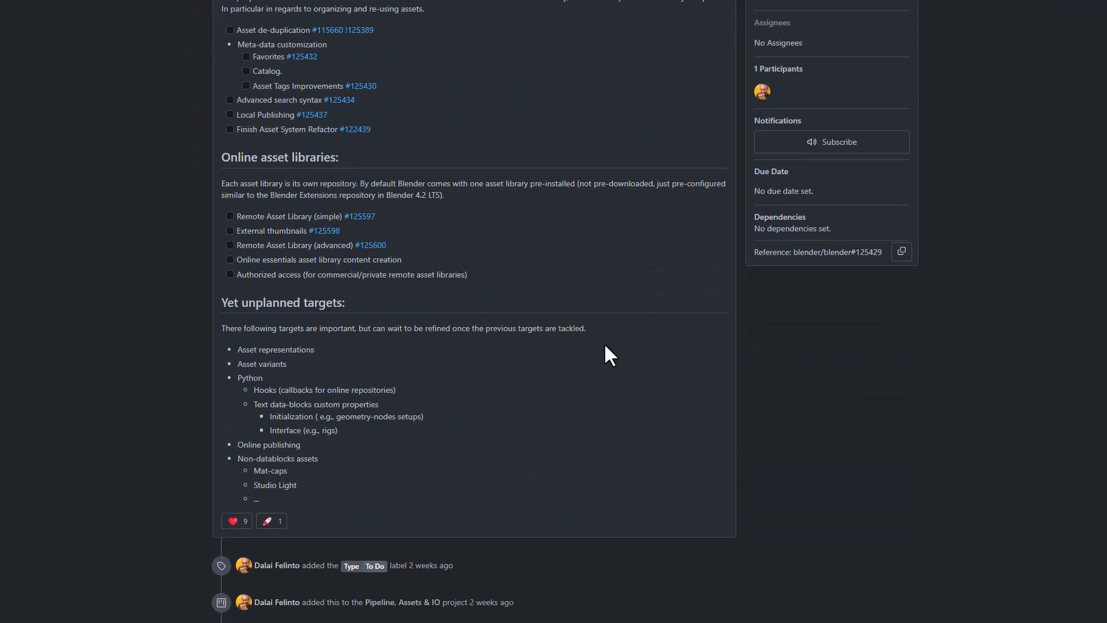
mouse_move(585, 426)
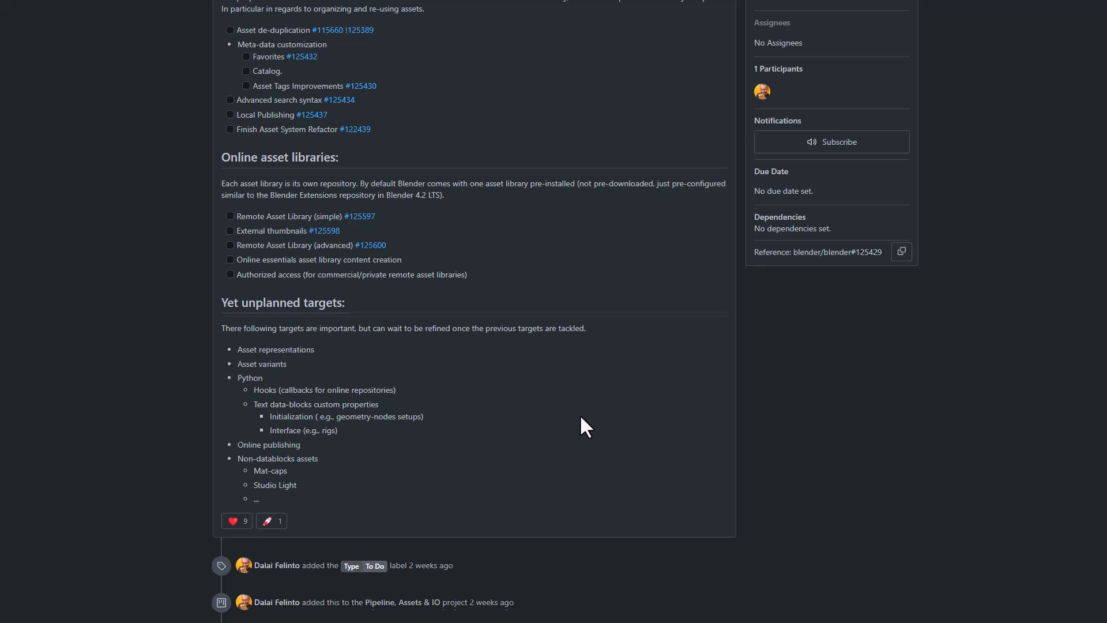
scroll(up, 3)
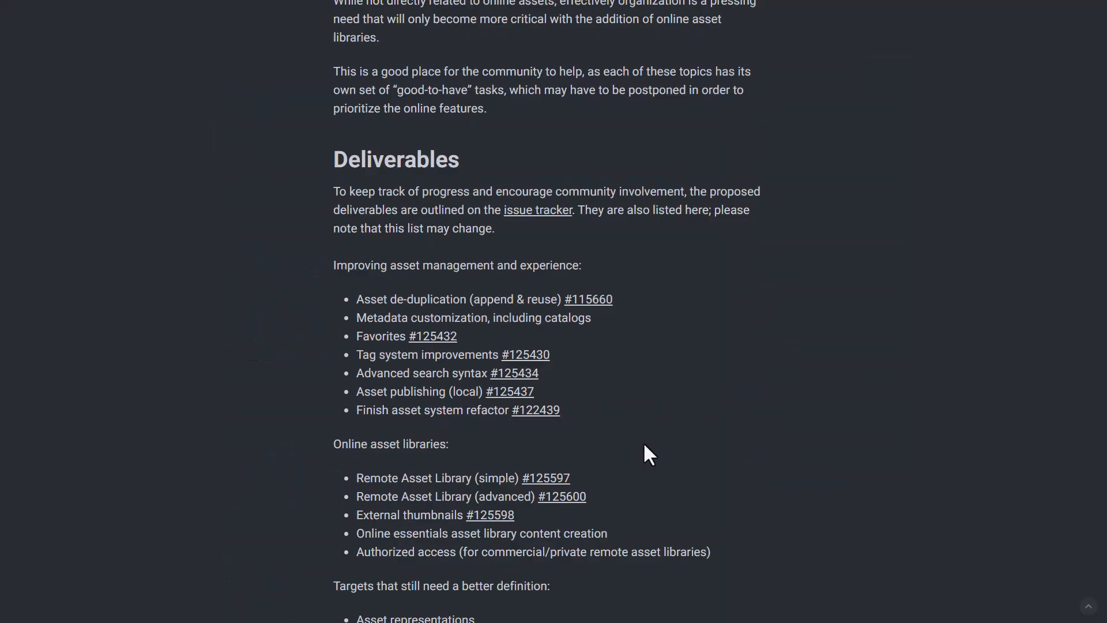
Step: Scroll the report down through its Deliverables list of planned asset features
scroll(down, 3)
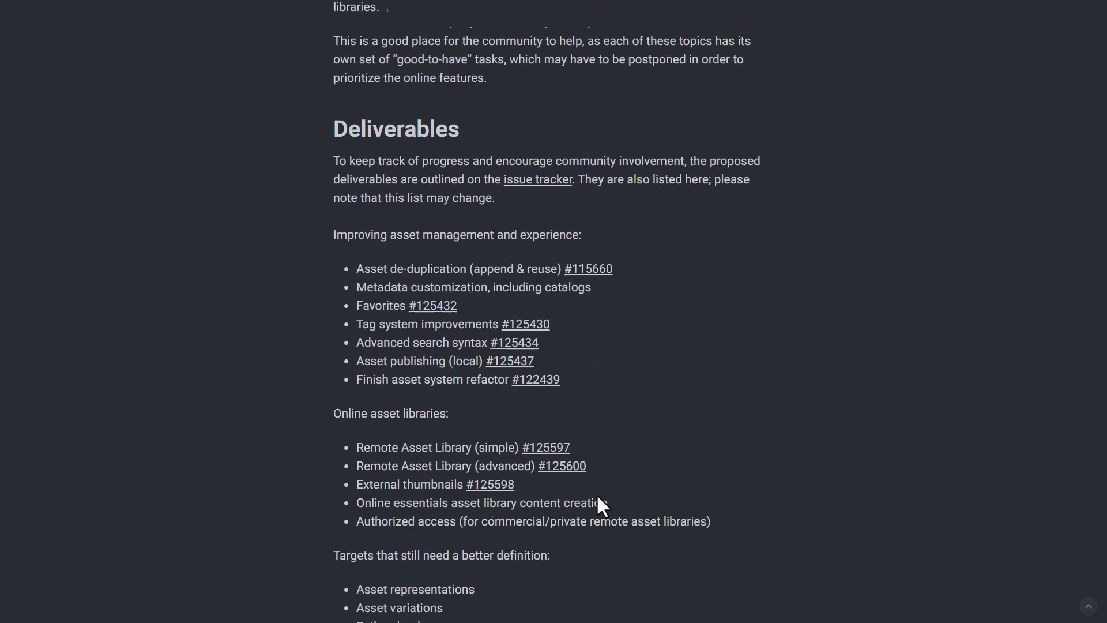
scroll(down, 3)
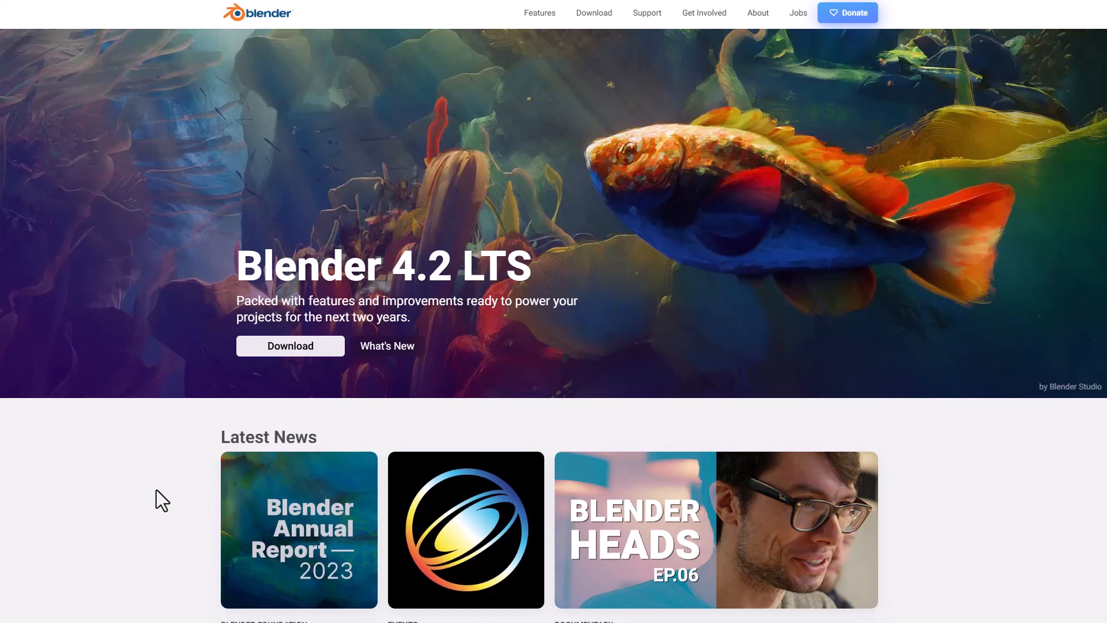
mouse_move(293, 198)
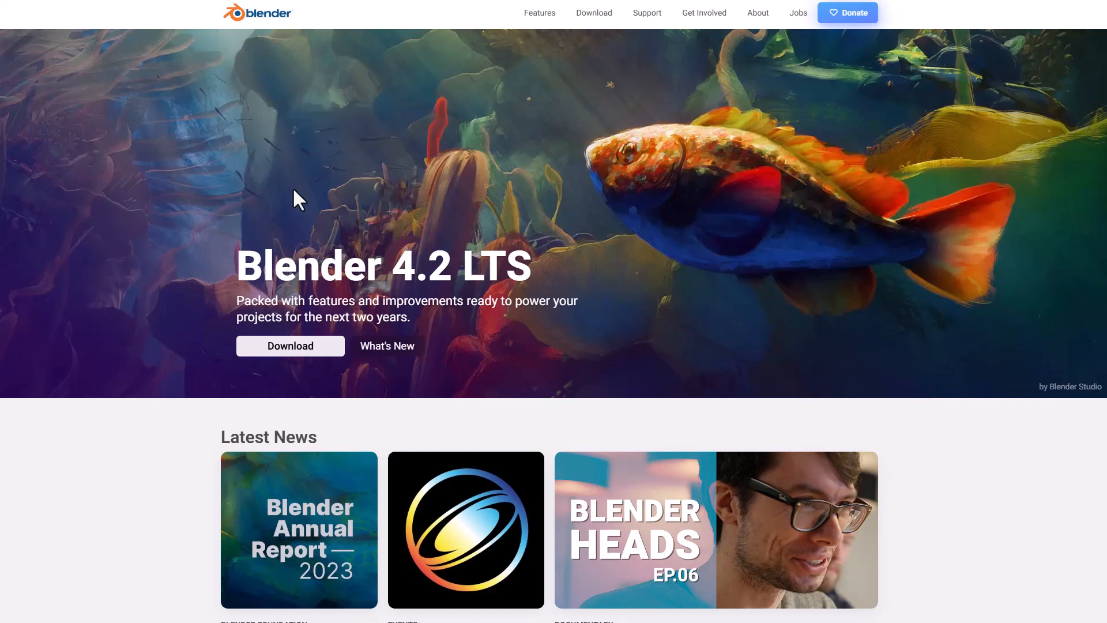
Step: Reach the experimental Daily Builds branch listing with Blender 4.3.0 Alpha via the Download page
click(594, 12)
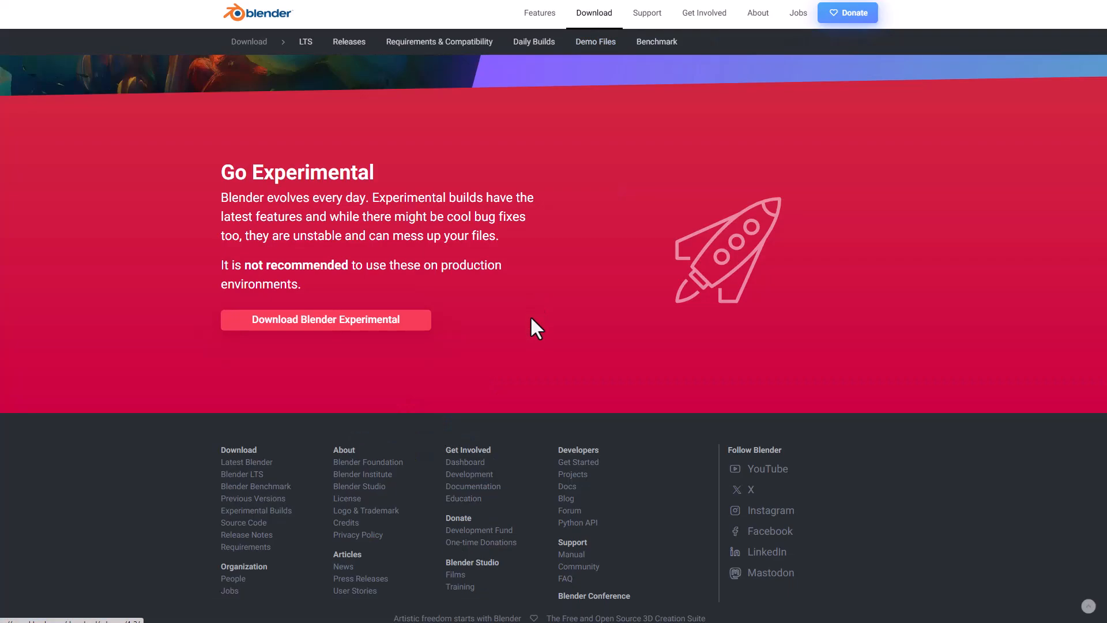
click(534, 41)
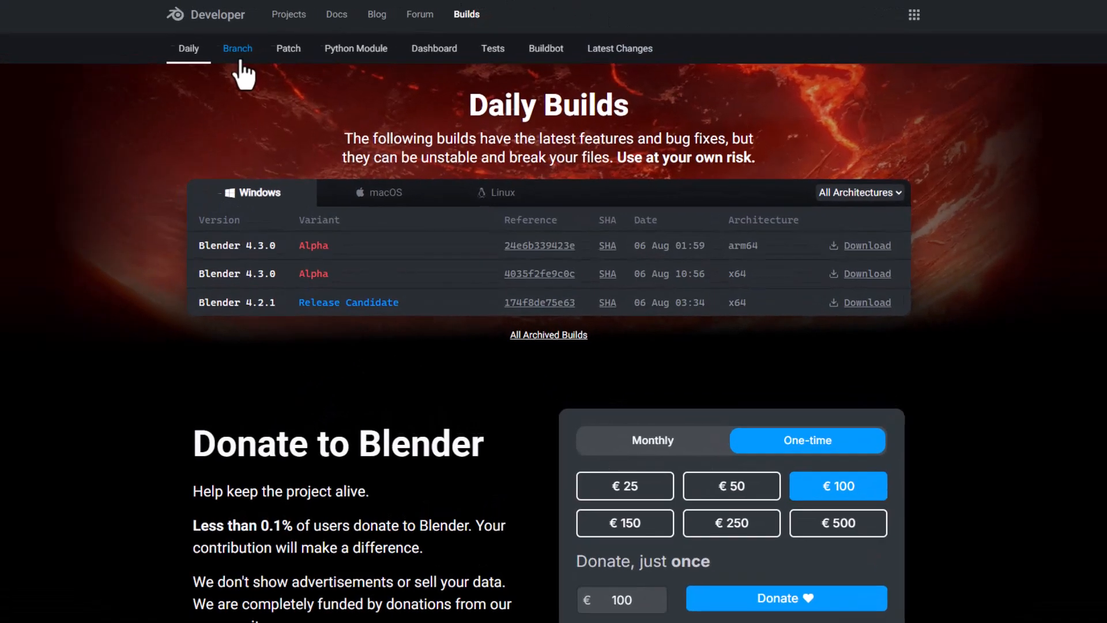
click(237, 48)
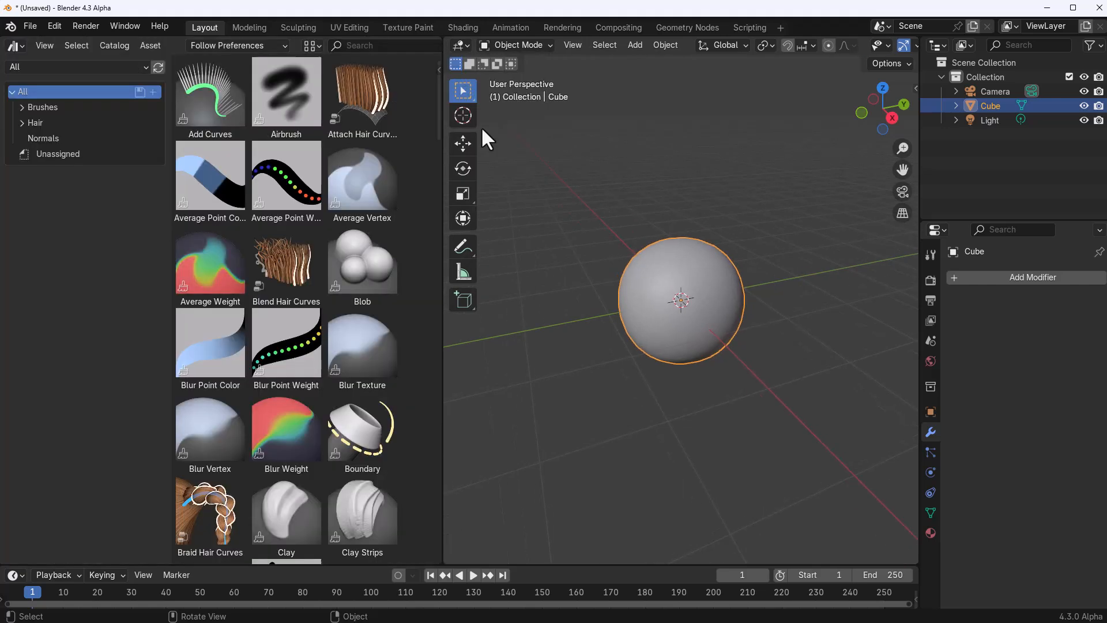
Step: Set the 4.3 Alpha asset browser's library dropdown to Essentials
click(75, 67)
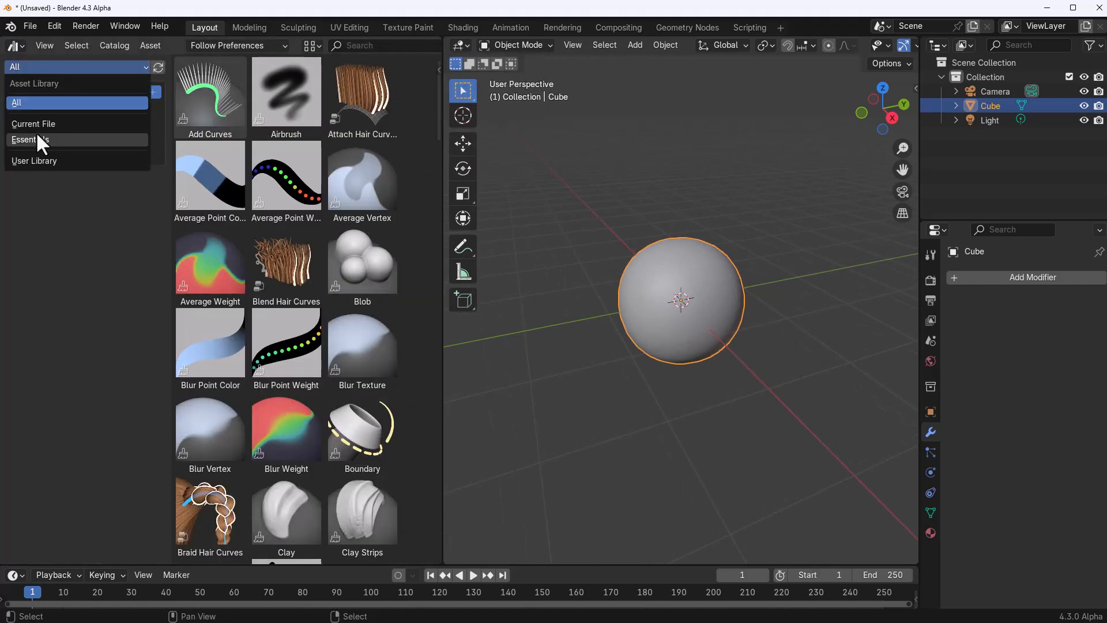
click(29, 139)
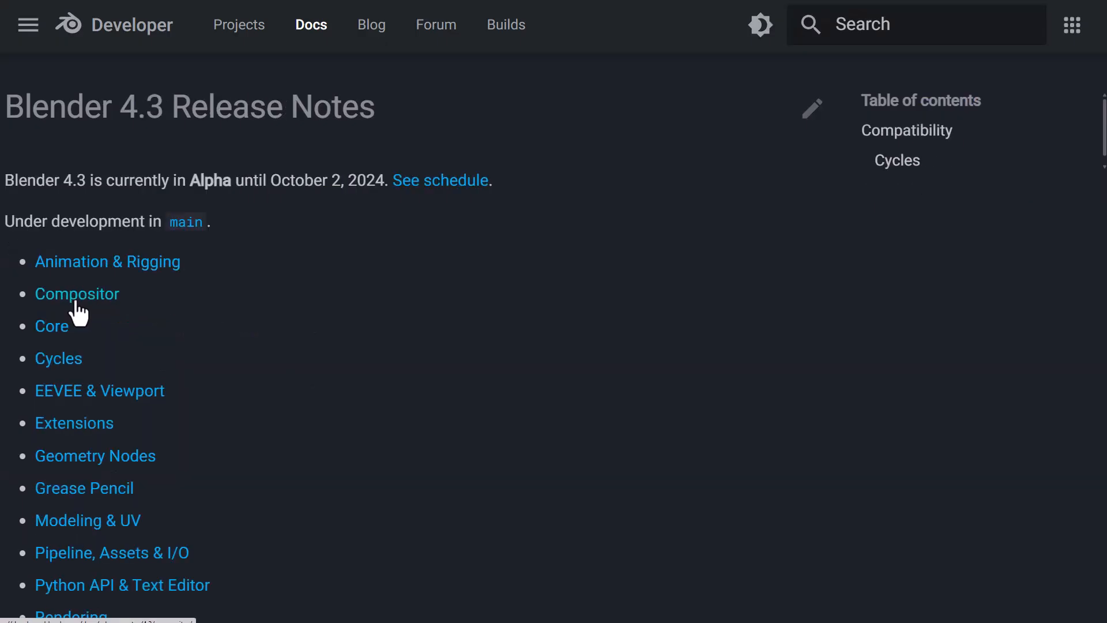
Step: Read the 4.3 Sculpt, Paint, Texture release notes, then start sculpting the sphere in Blender
scroll(down, 3)
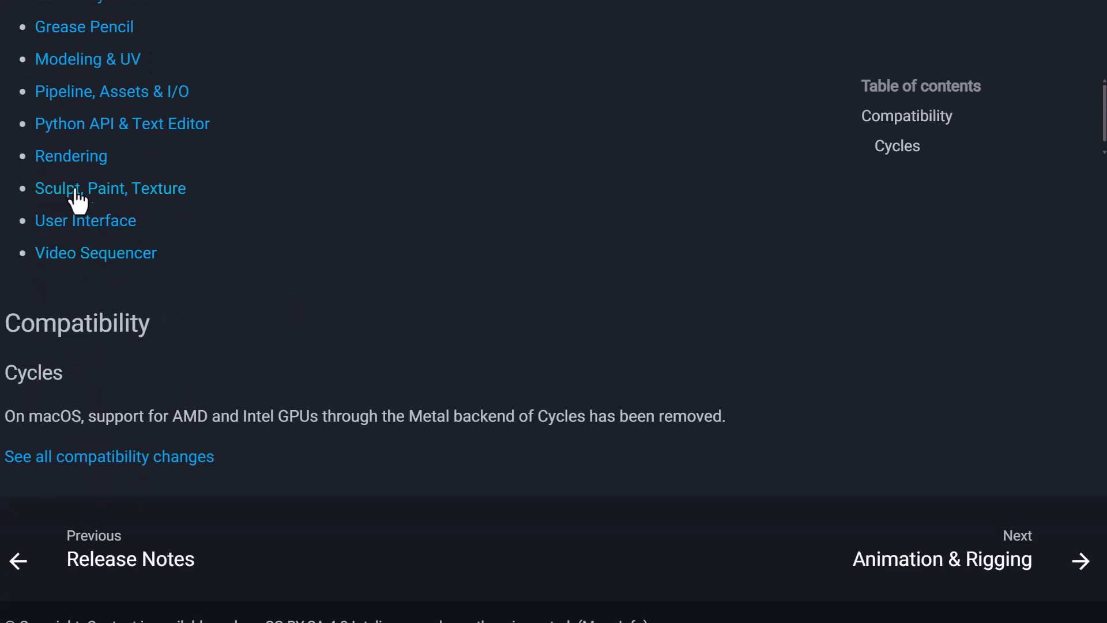
click(110, 188)
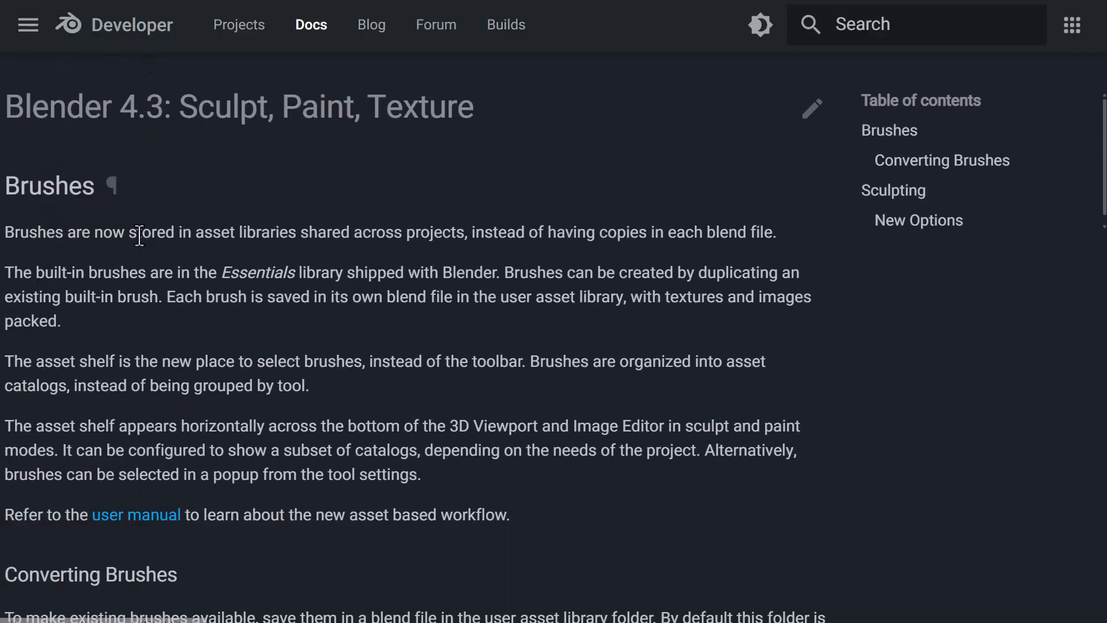
scroll(down, 3)
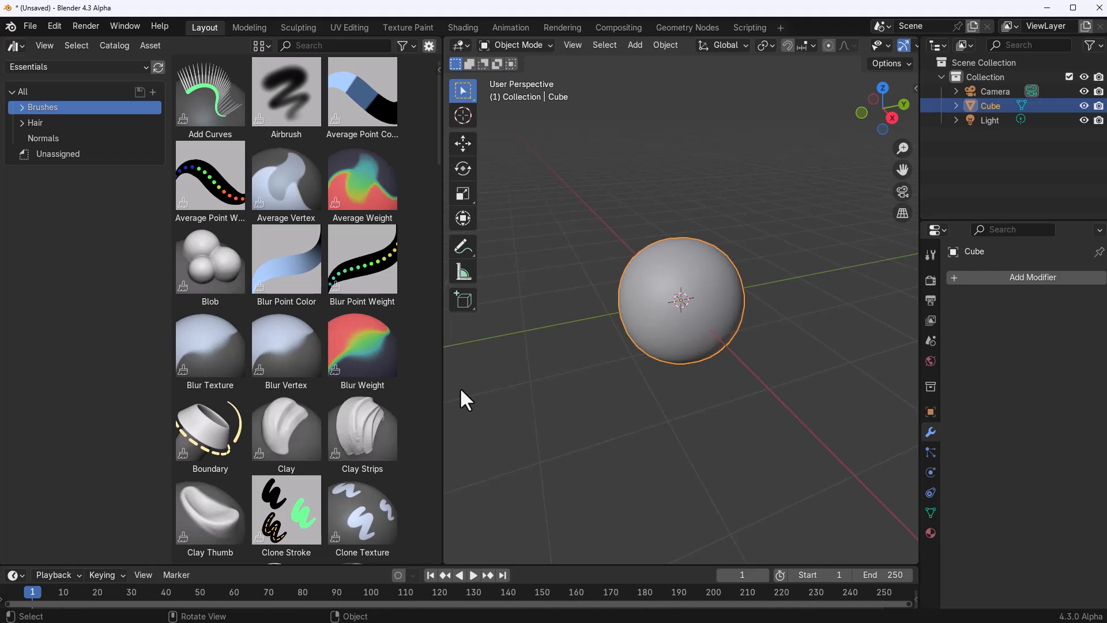
mouse_move(713, 329)
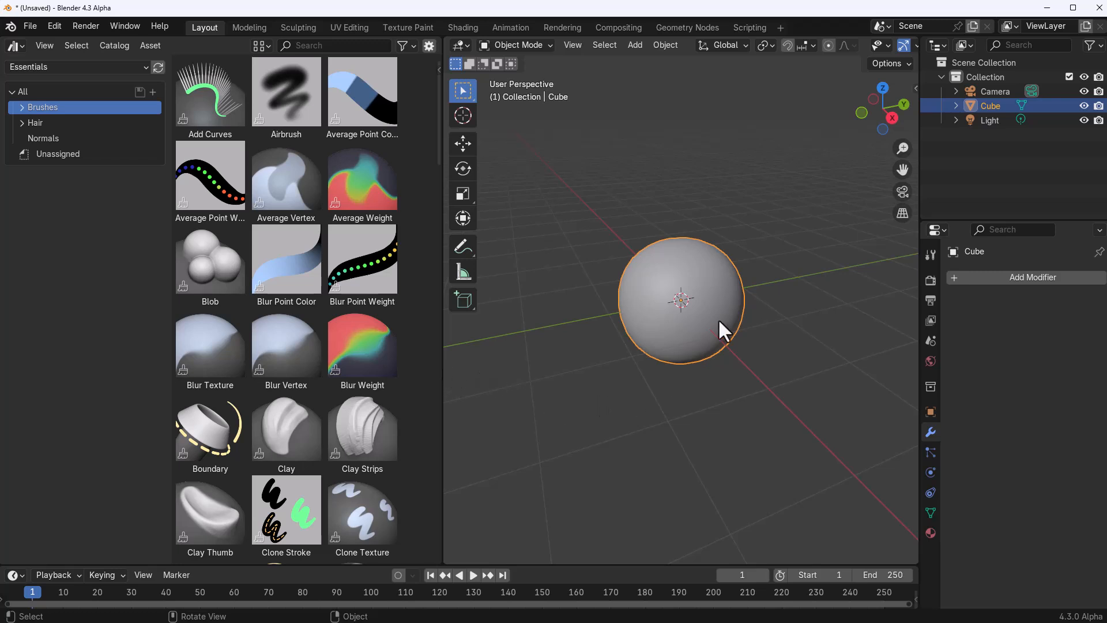
click(298, 27)
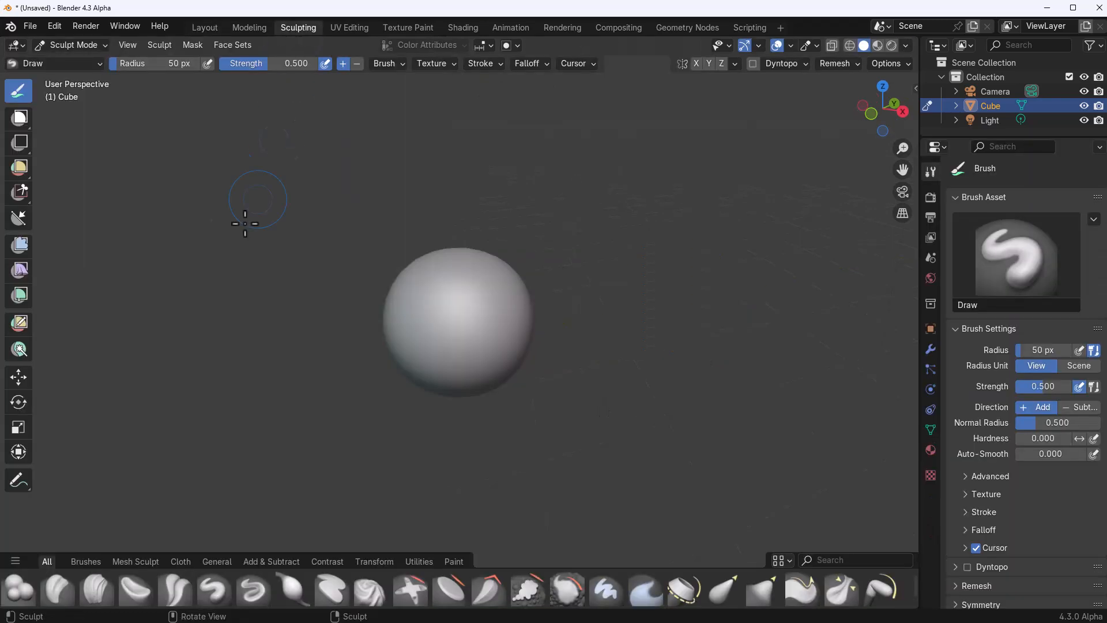
mouse_move(18, 143)
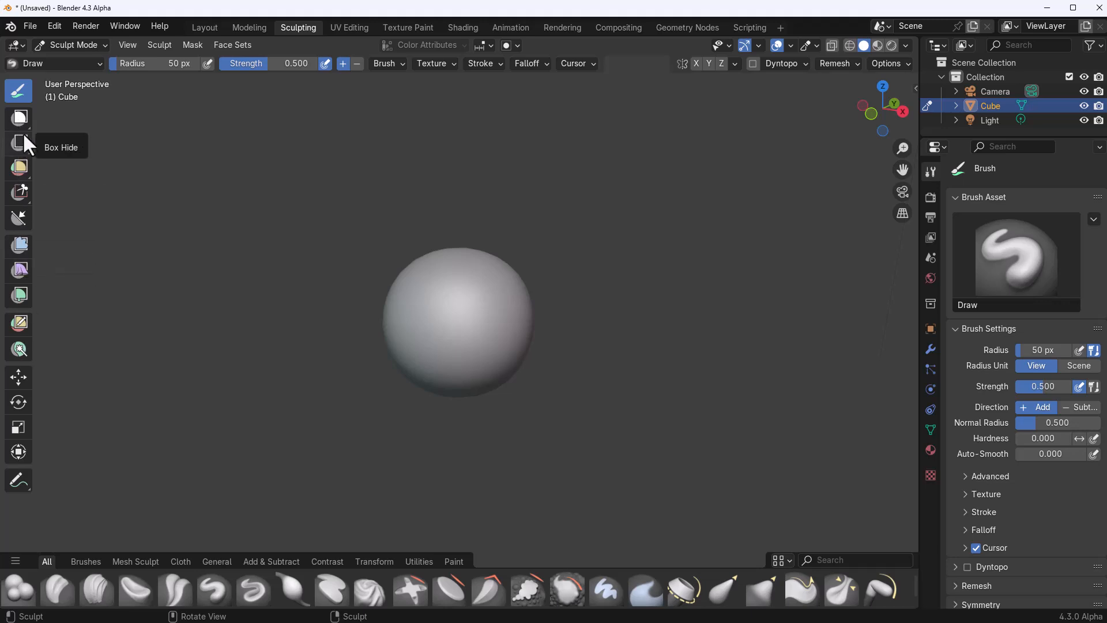
mouse_move(23, 602)
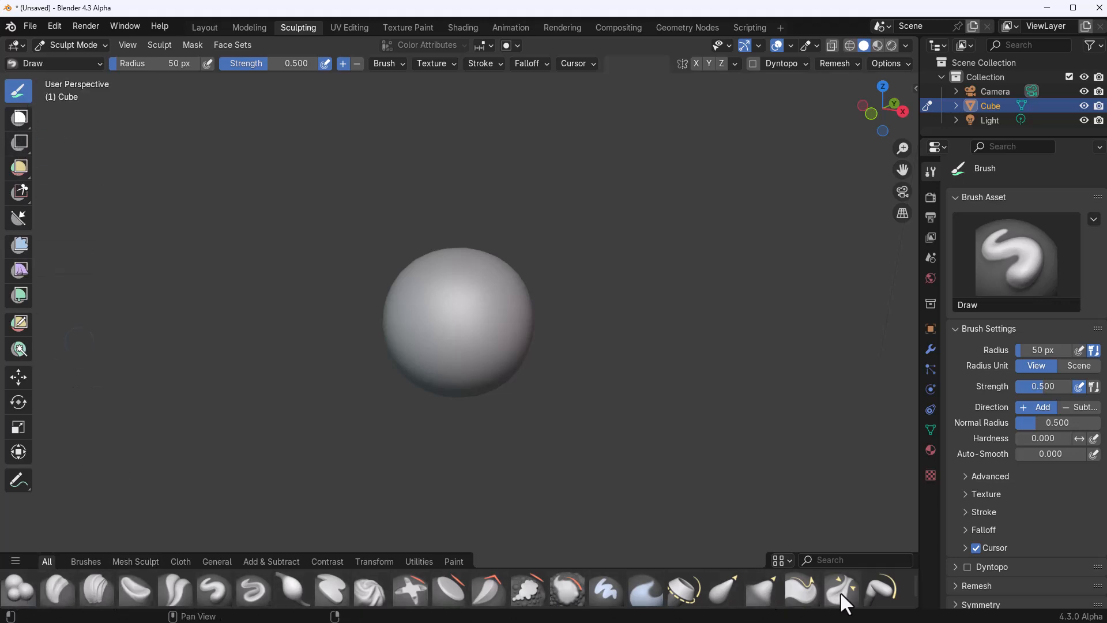
Step: Sculpt with the Blob brush and add a Multiresolution modifier to the sphere
click(841, 591)
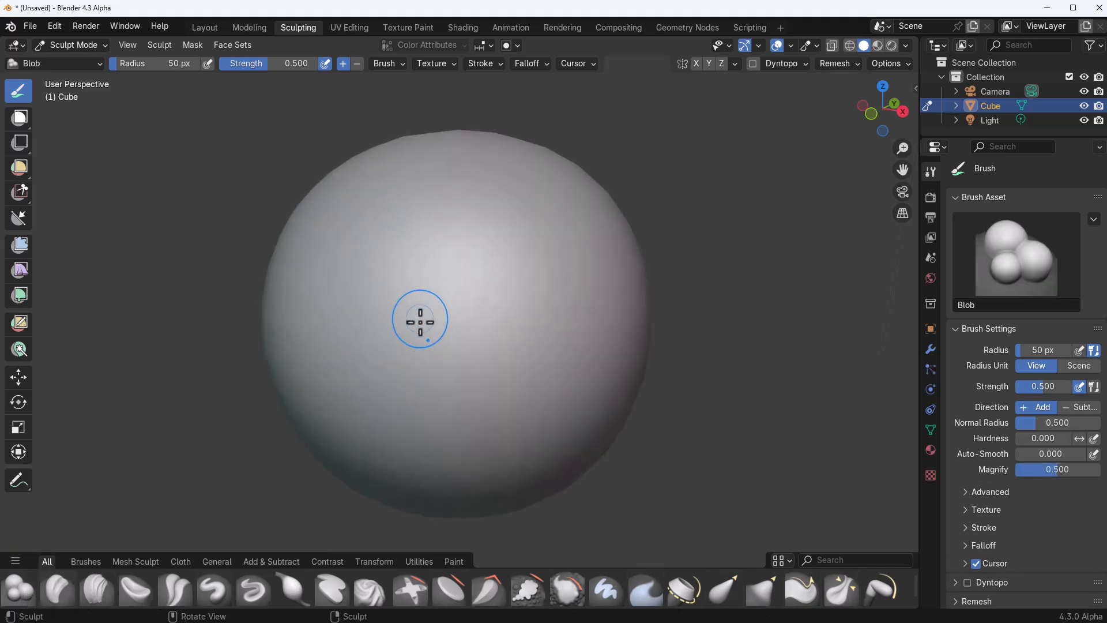
mouse_move(427, 339)
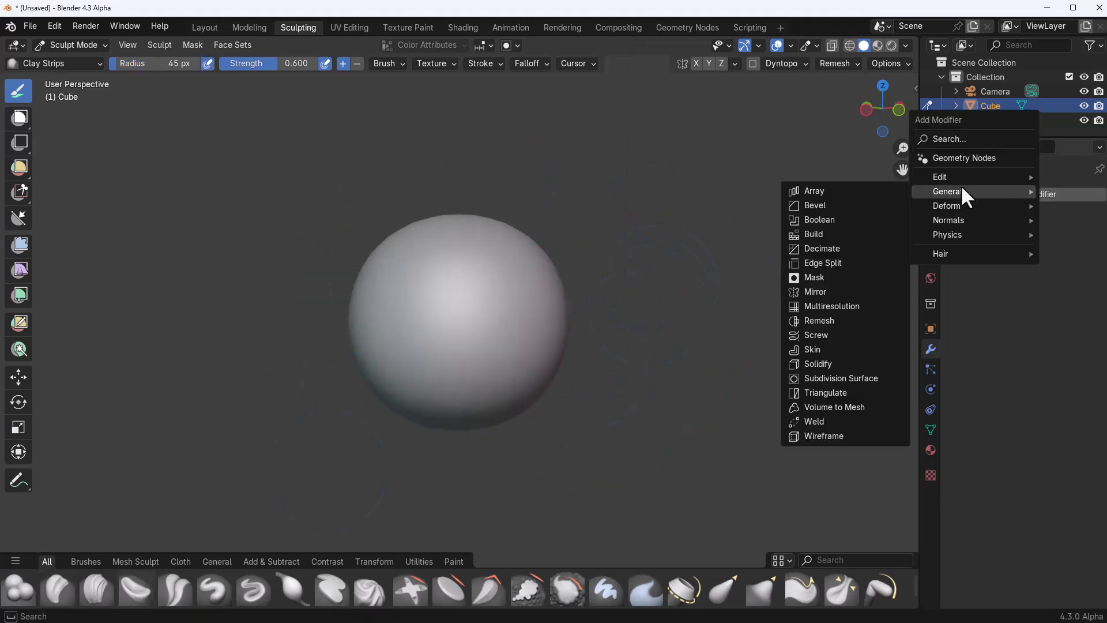
click(831, 306)
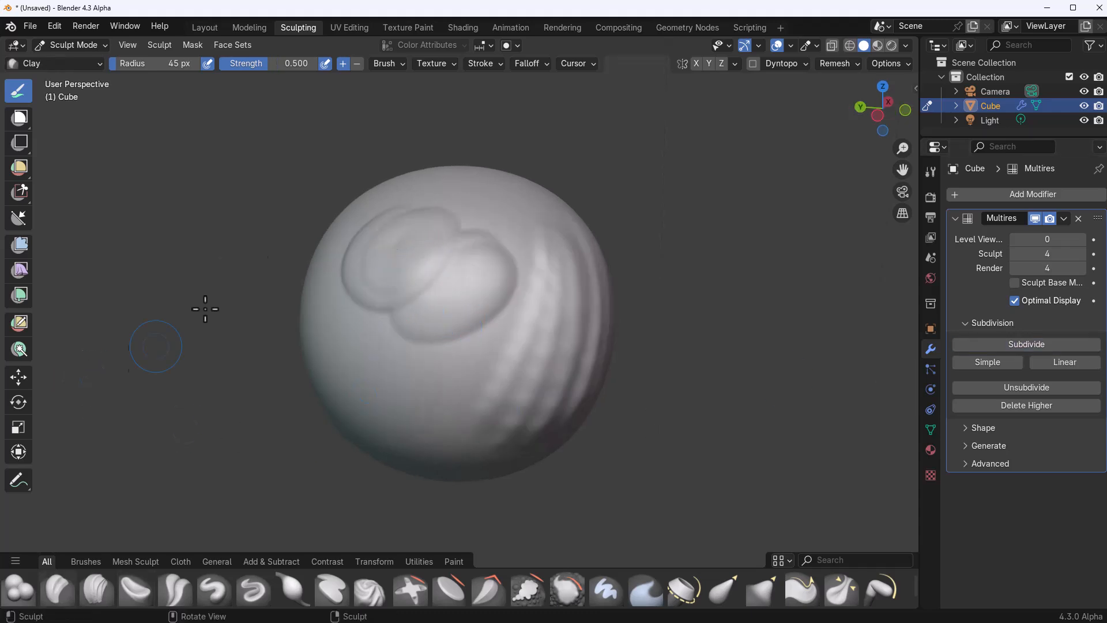
mouse_move(709, 564)
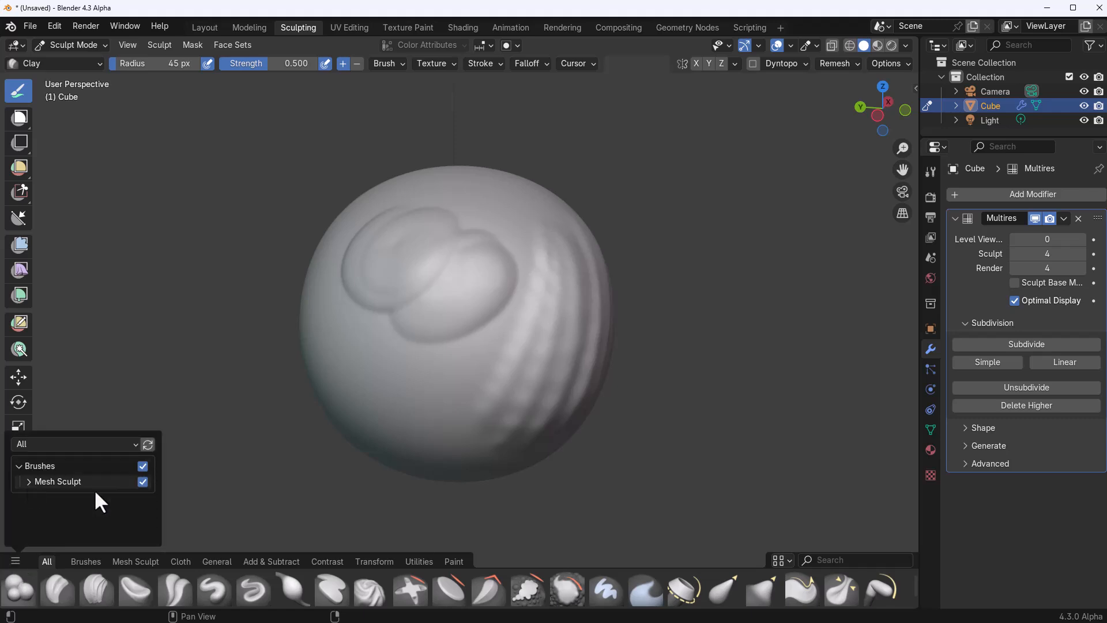
Step: Hide the Mesh Sculpt catalog and its Add & Subtract sub-catalog from the brush shelf
click(28, 481)
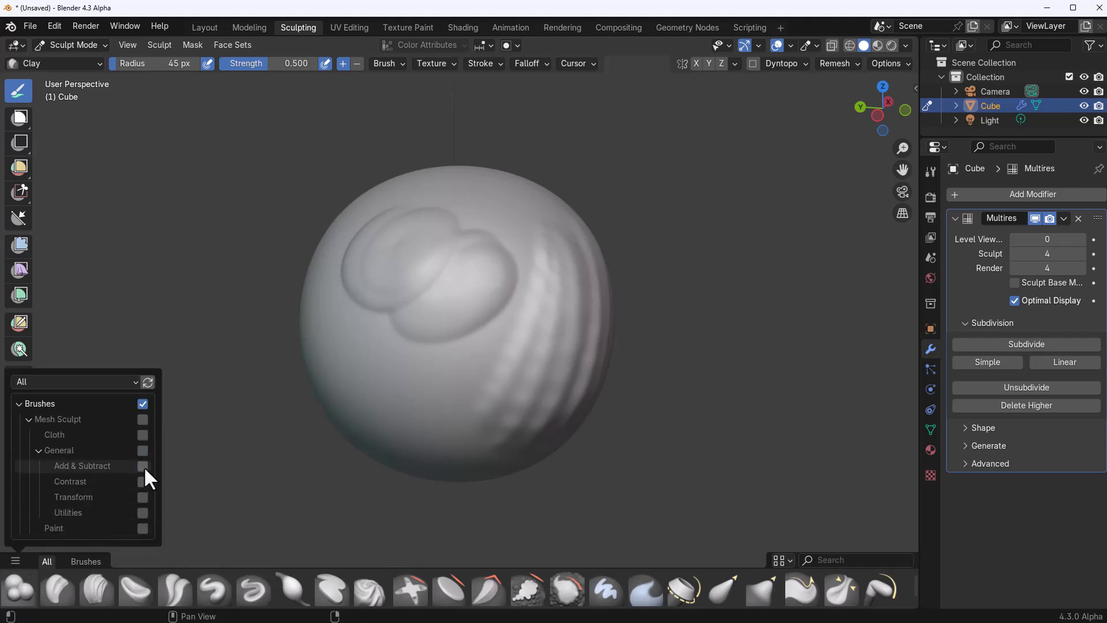
click(143, 435)
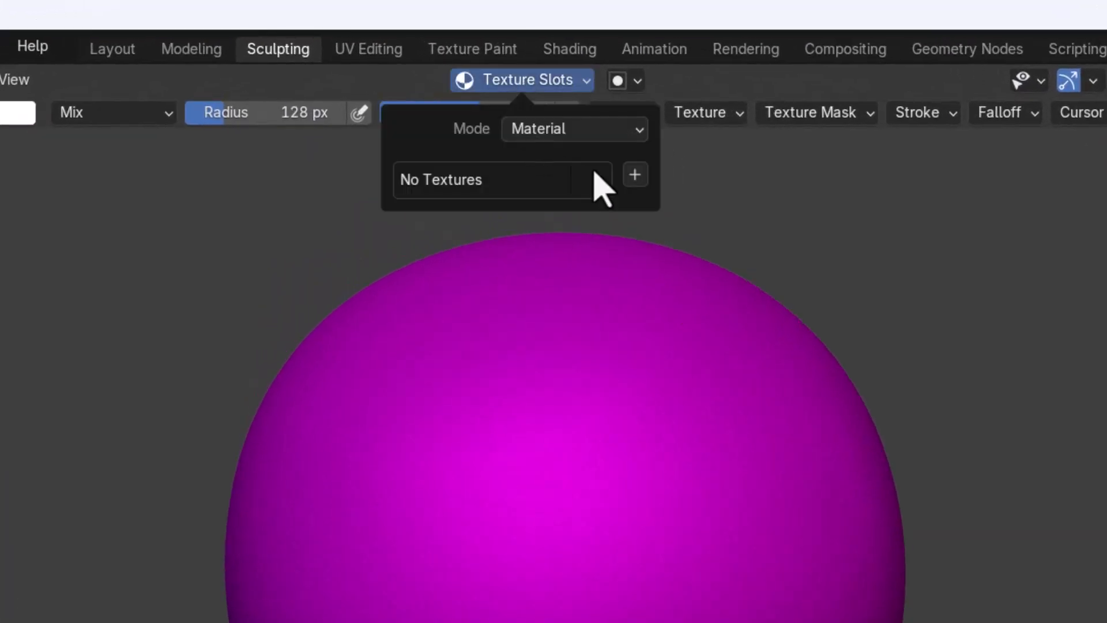
Step: Add a new Base Color paint texture slot filled with white
click(636, 174)
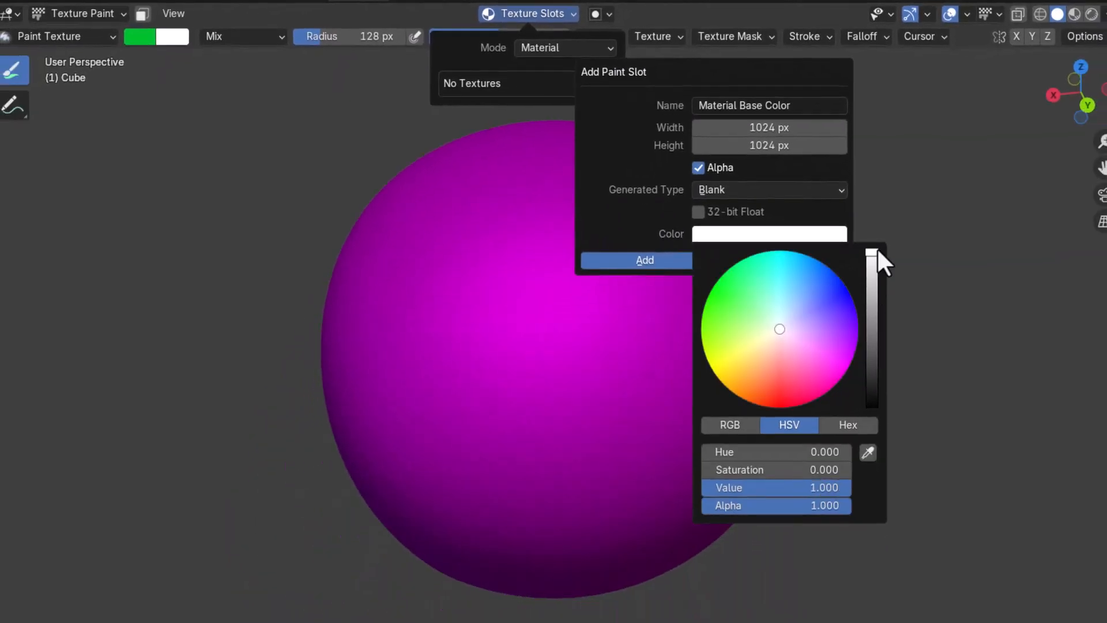
click(645, 260)
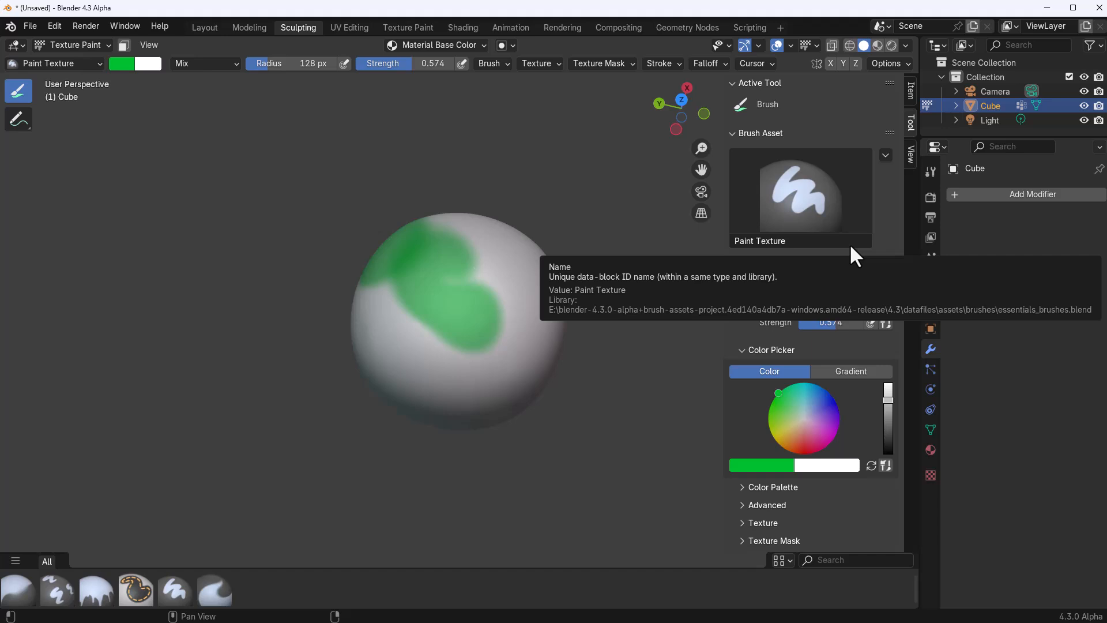
Step: Duplicate and save the brush as asset Paint Texture_01 in Mesh Texture Paint, then make it active
click(885, 155)
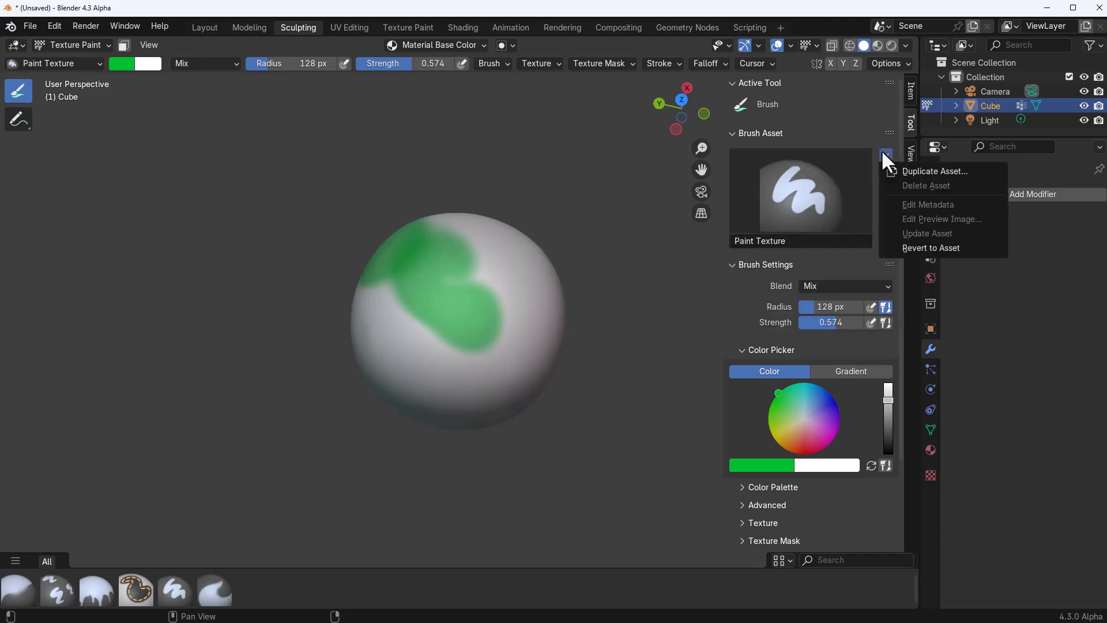
click(936, 171)
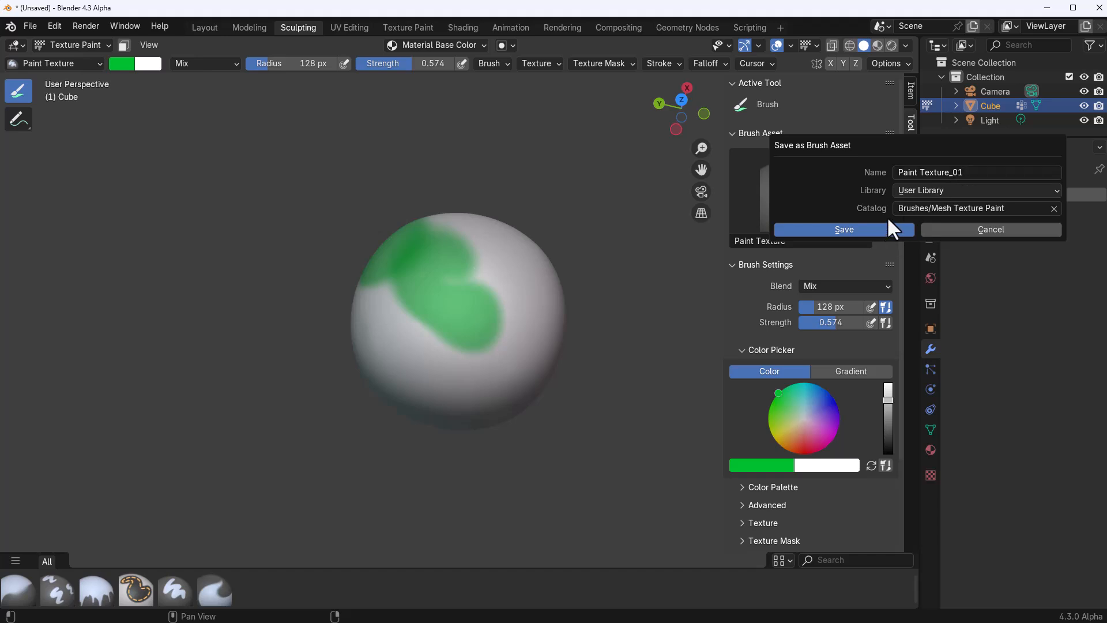
click(845, 229)
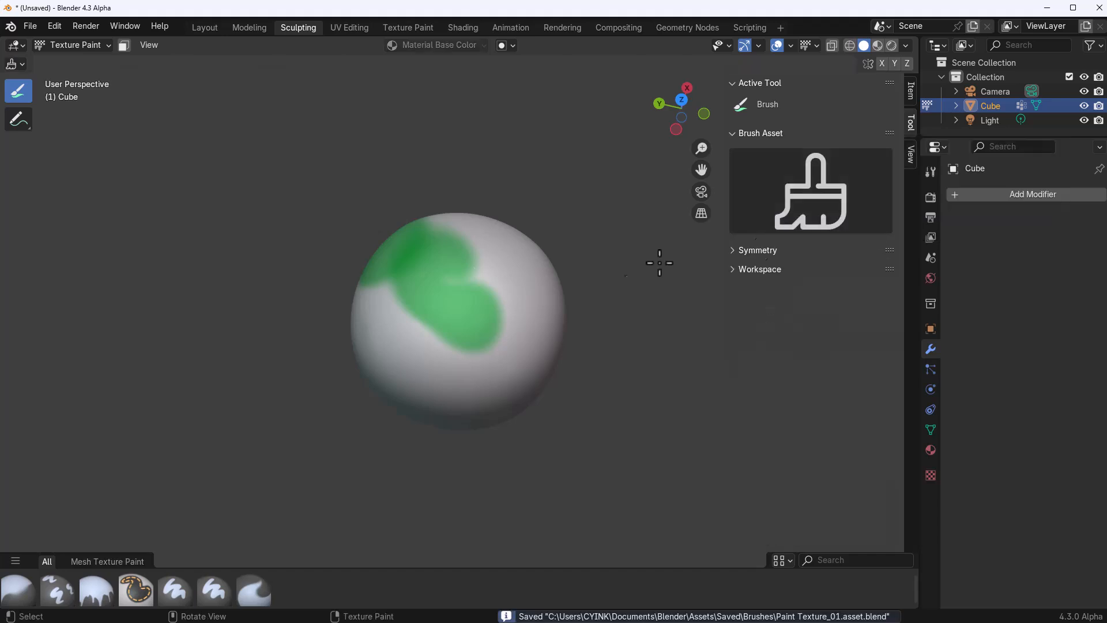
click(811, 191)
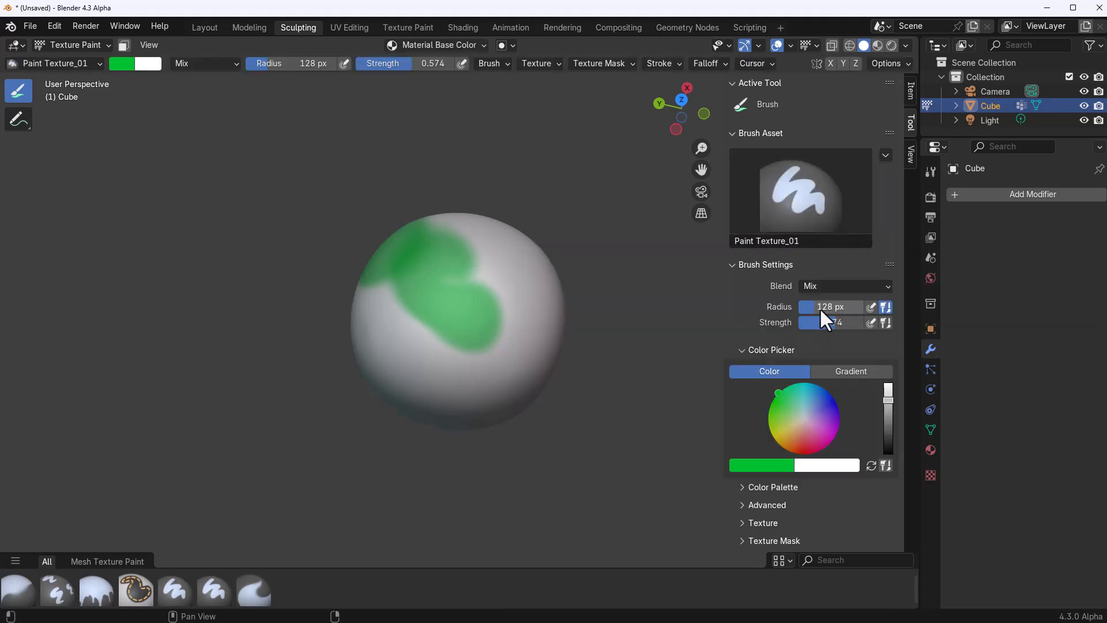
Step: Paint more green strokes and filter the shelf to the Mesh Texture Paint catalog, then switch to Blender 4.2
scroll(down, 3)
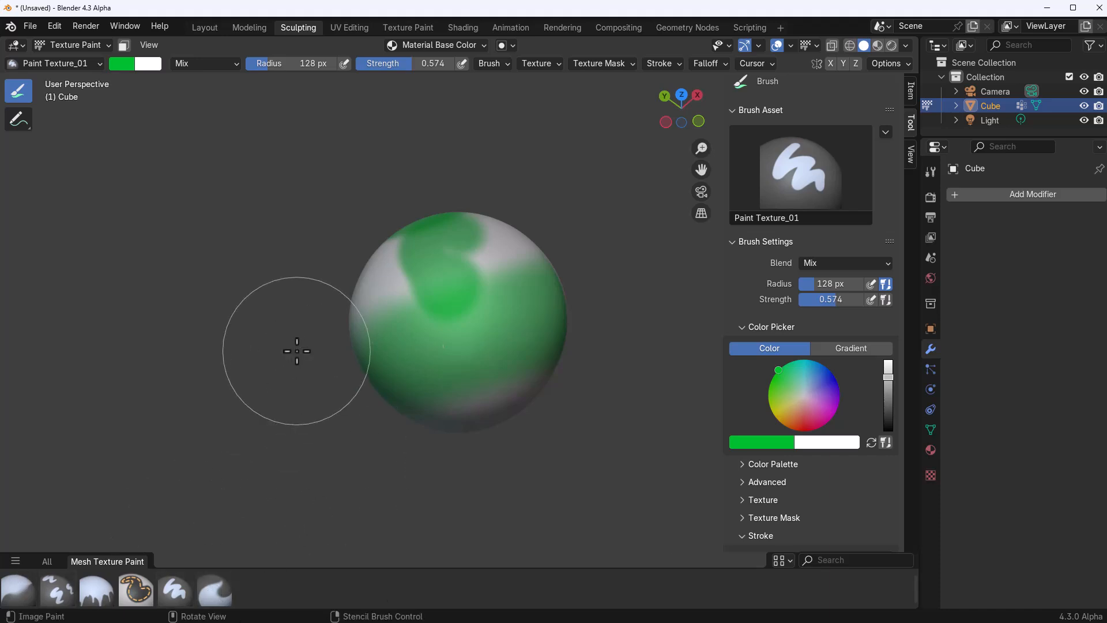
mouse_move(179, 366)
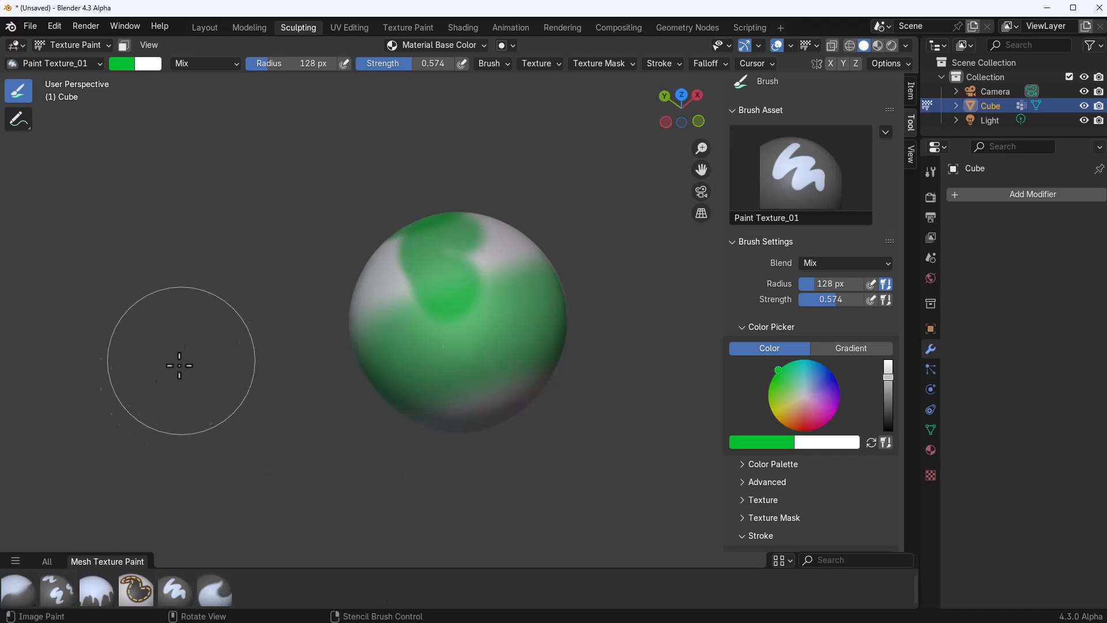
click(16, 561)
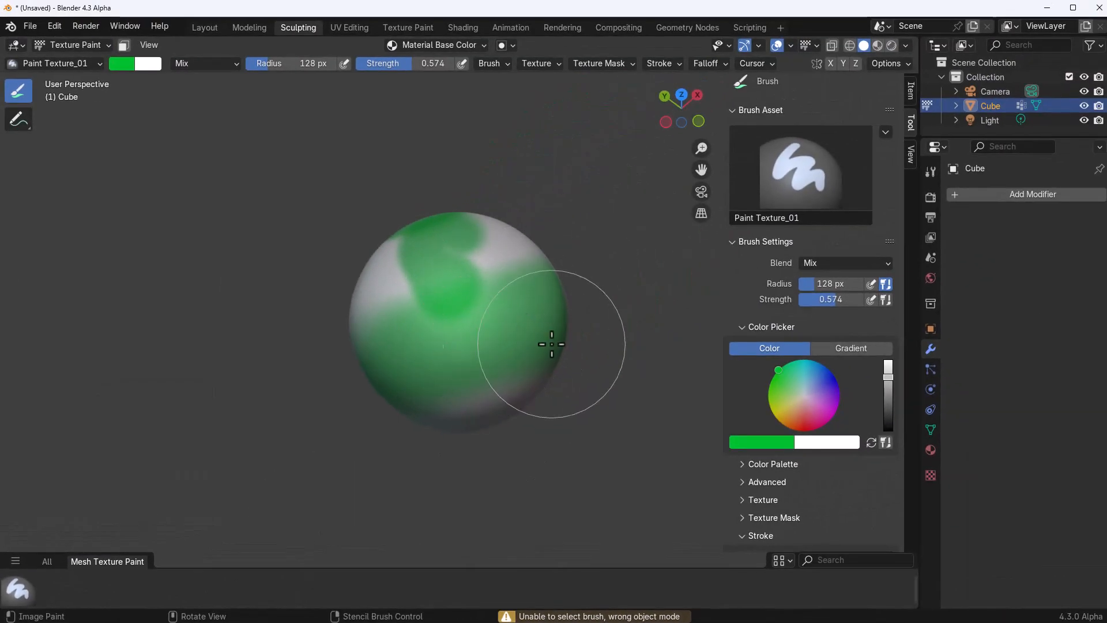
mouse_move(537, 335)
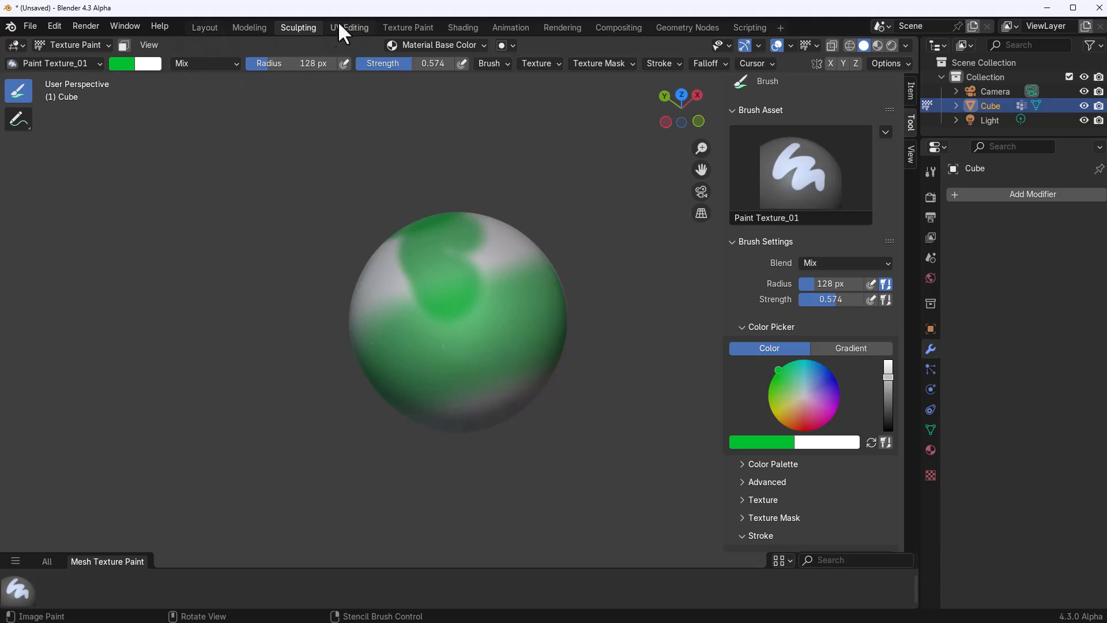
click(204, 28)
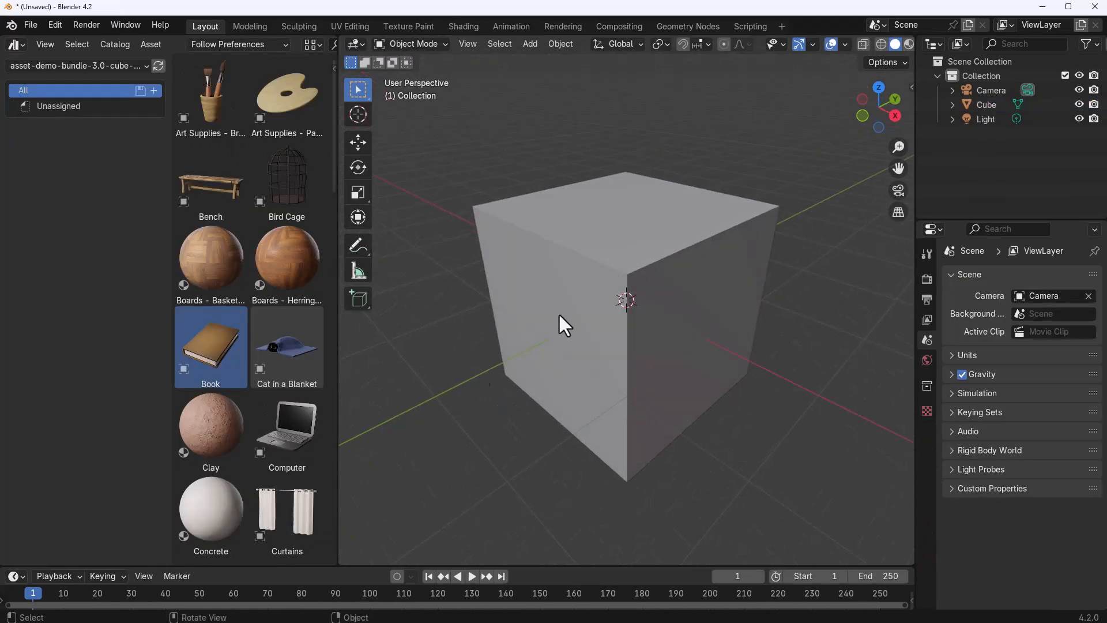
Step: Drop the Display Case asset onto the cube, add a Suzanne monkey, and pick the Dresser asset
drag(287, 424, 622, 219)
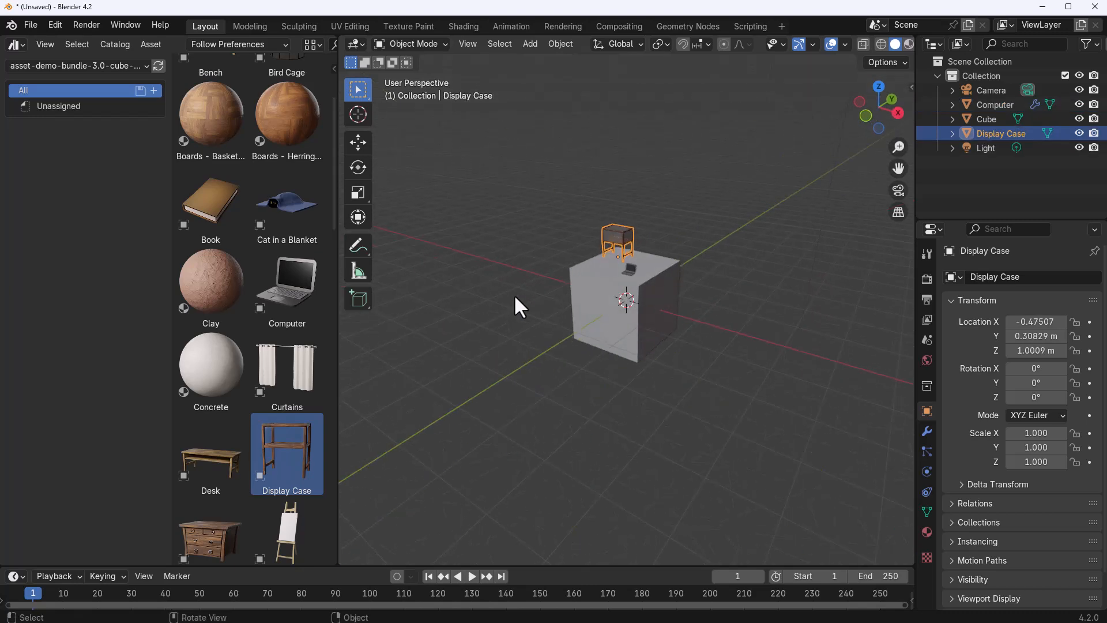
mouse_move(659, 290)
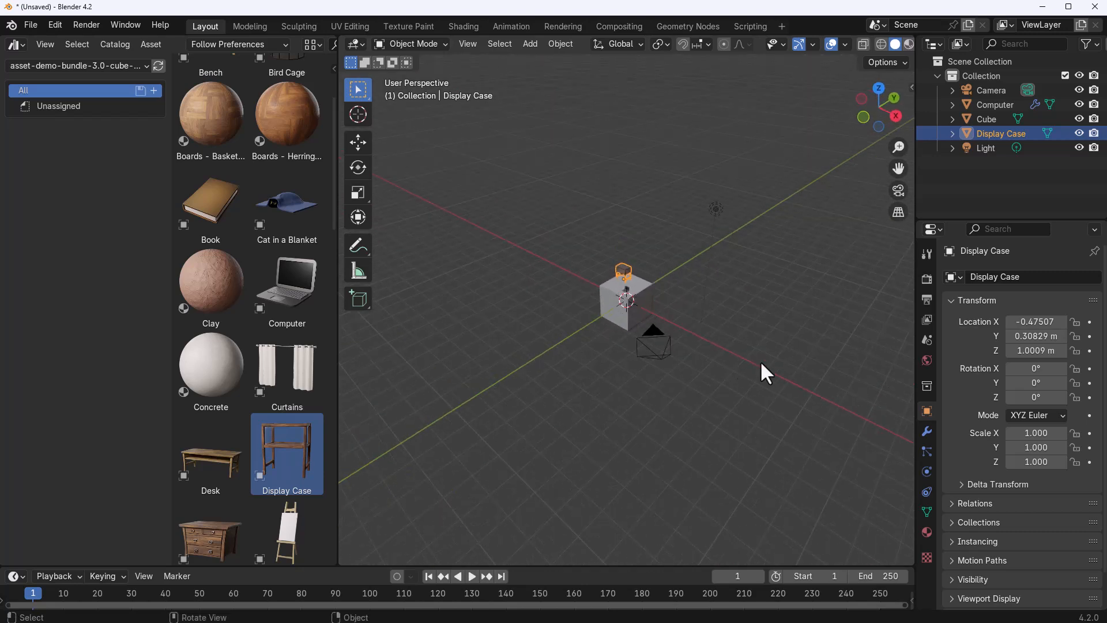
click(530, 43)
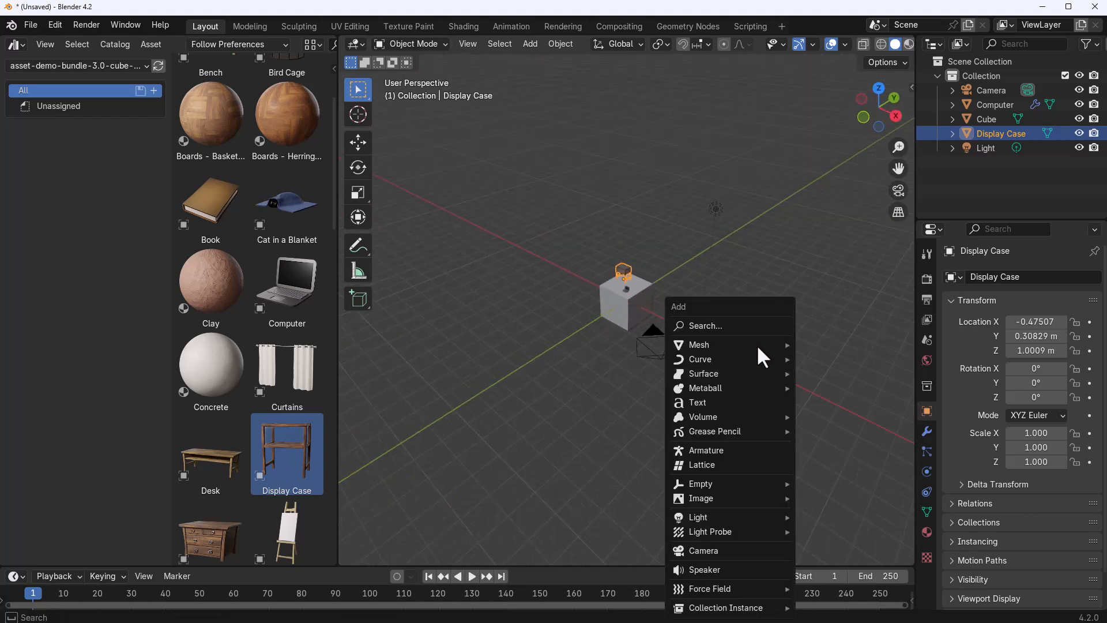
click(699, 345)
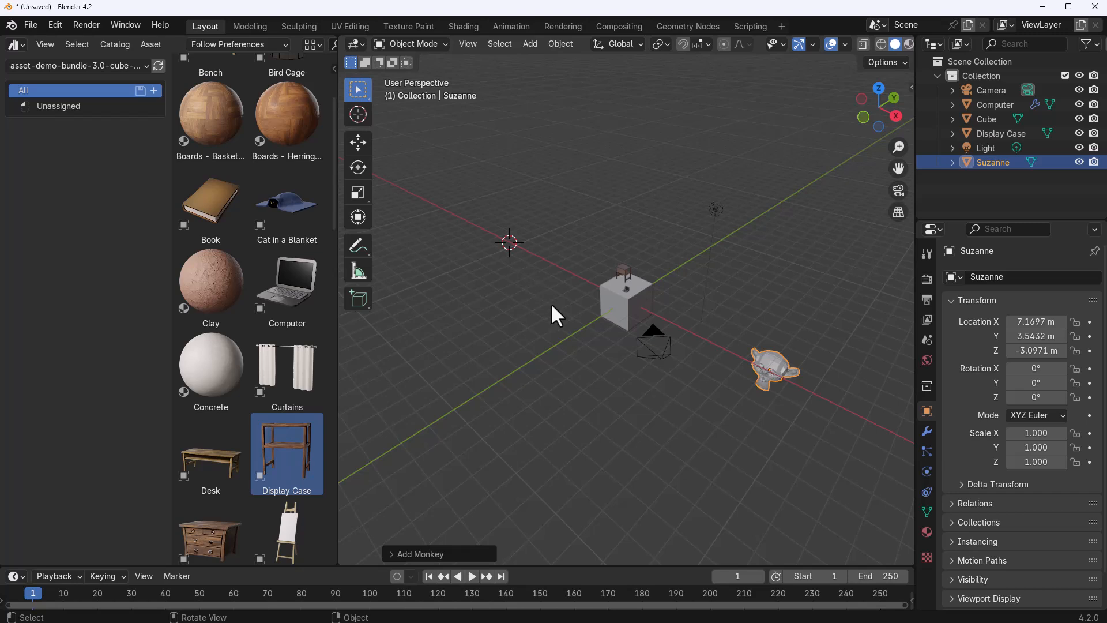
scroll(down, 3)
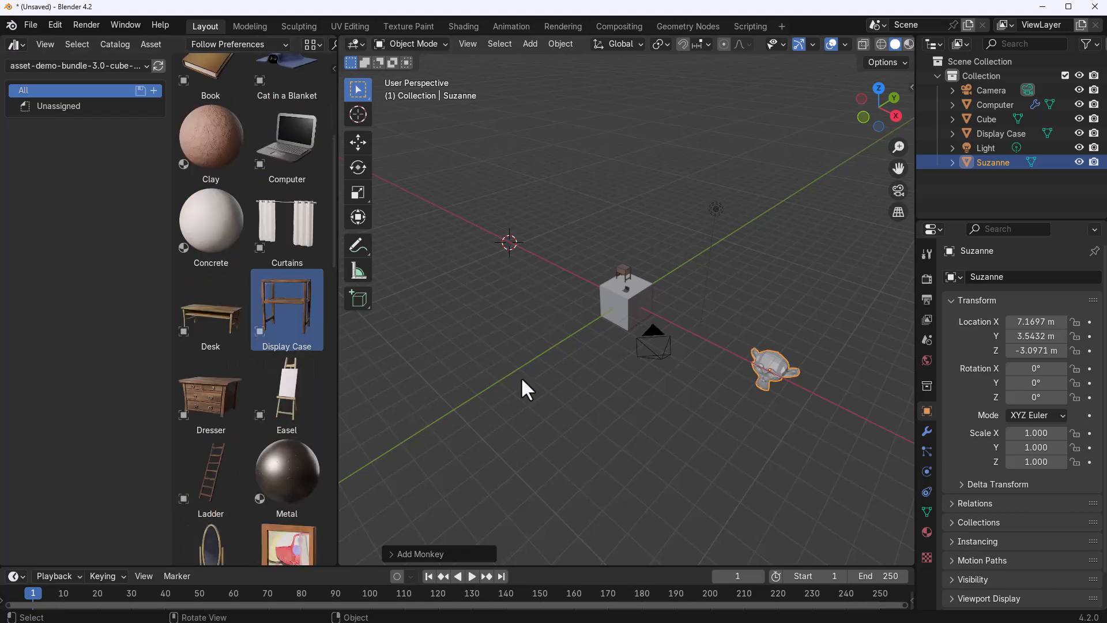
click(210, 394)
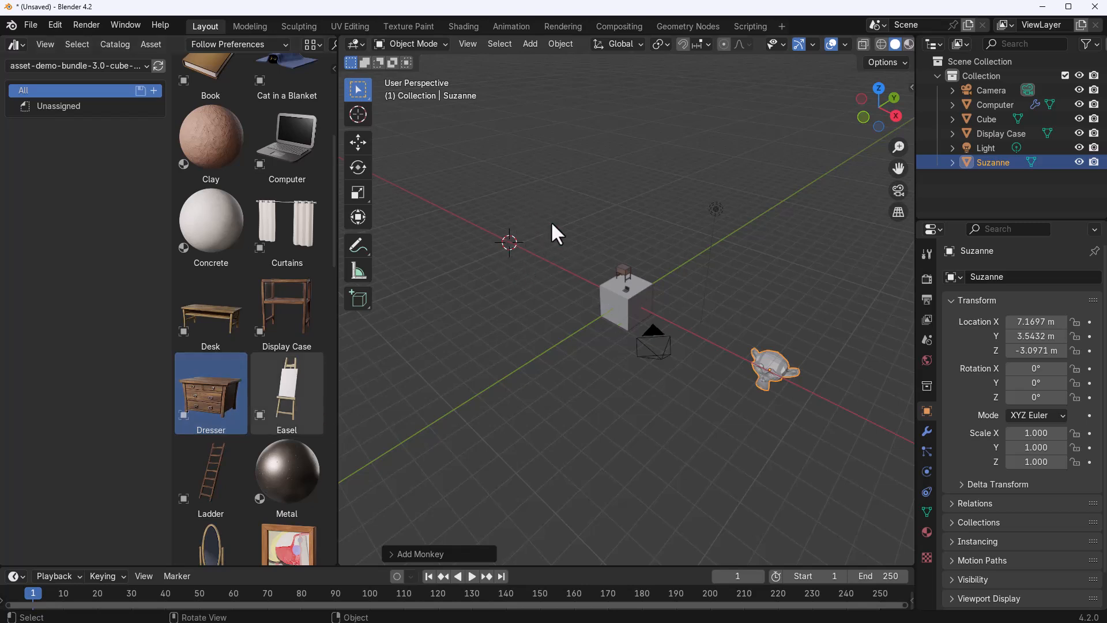
mouse_move(529, 264)
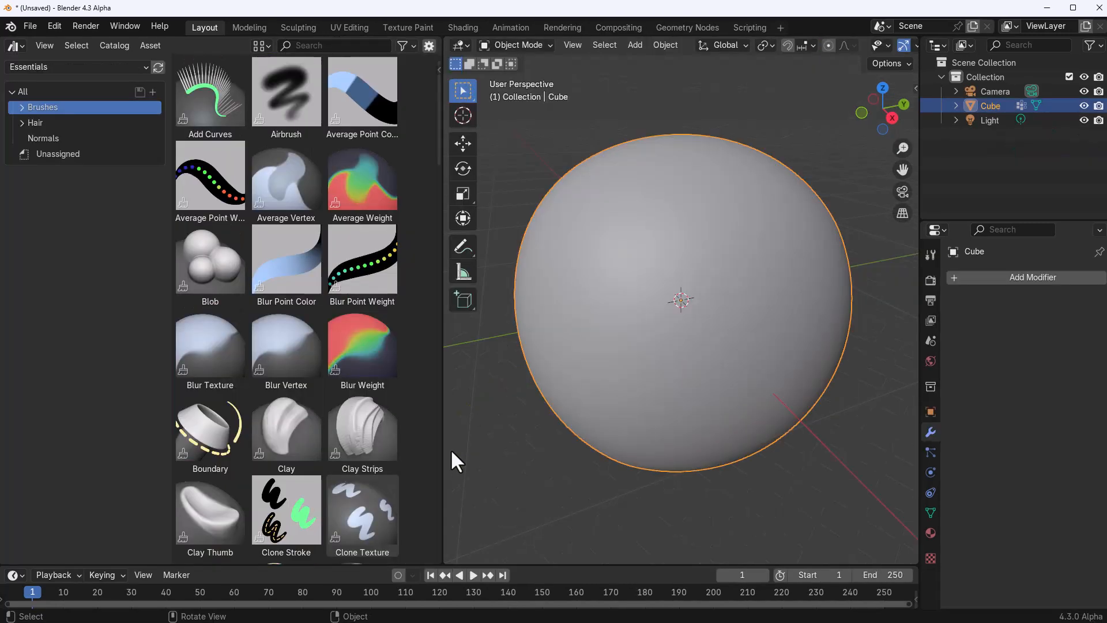
click(298, 28)
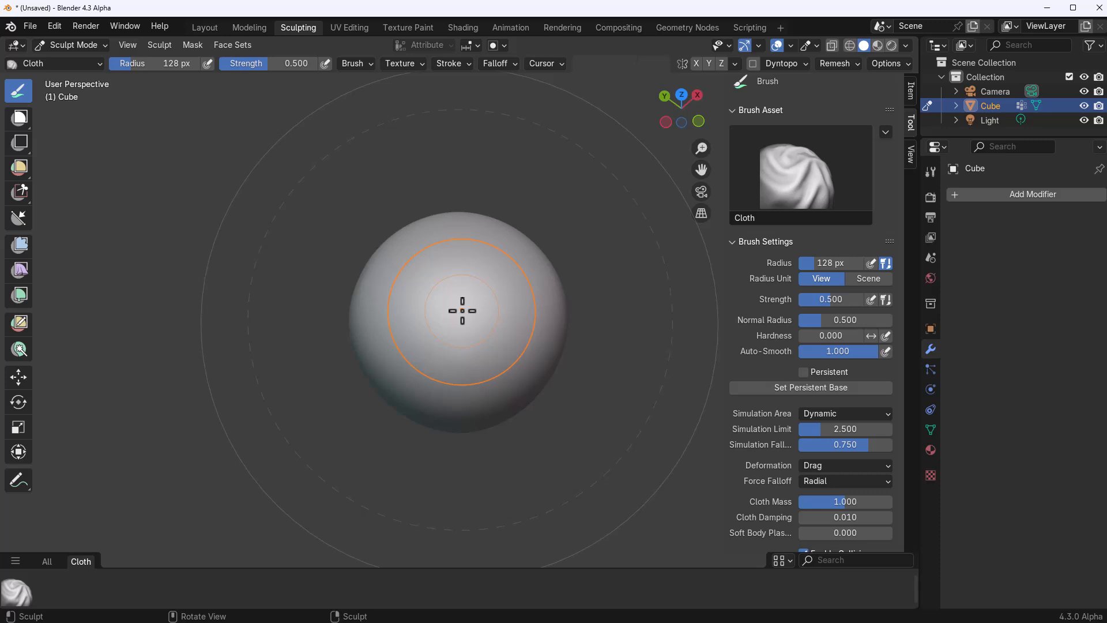
mouse_move(259, 39)
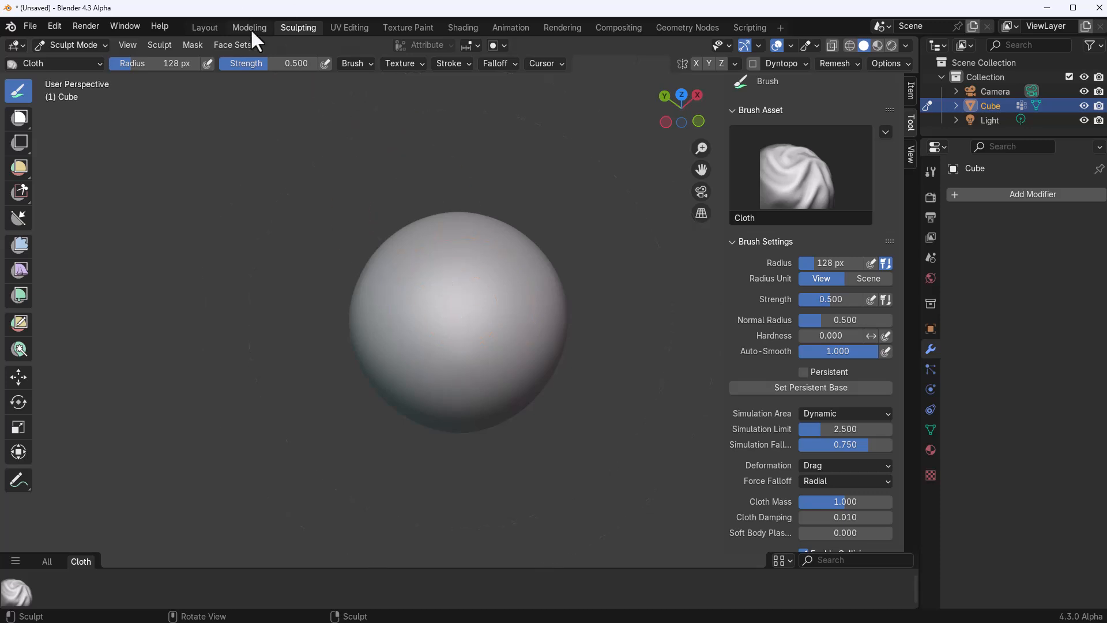
click(249, 27)
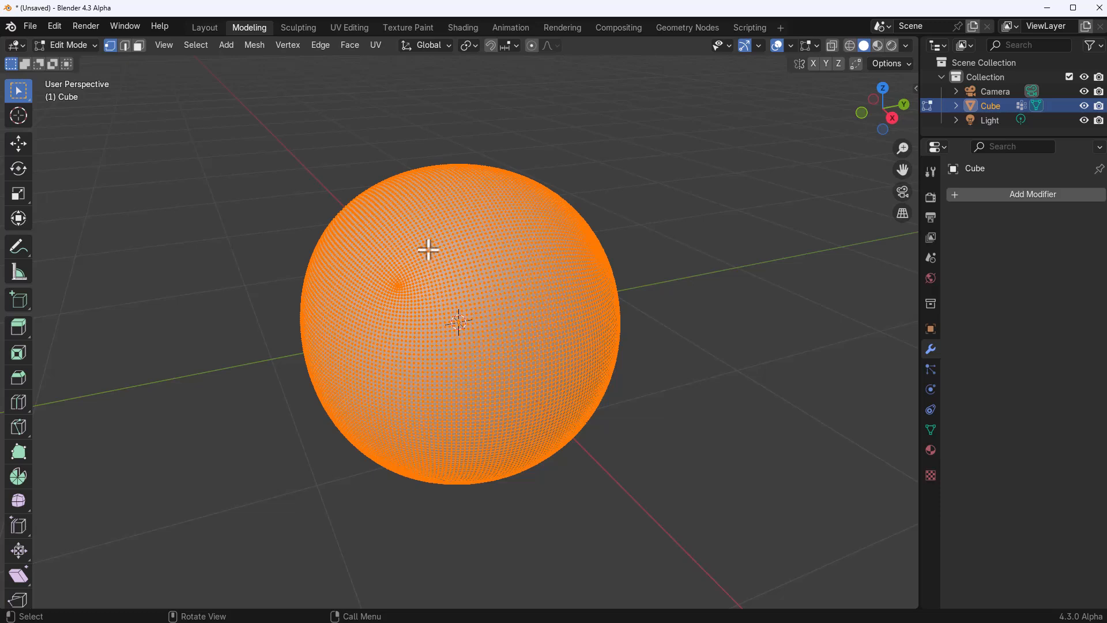
click(407, 27)
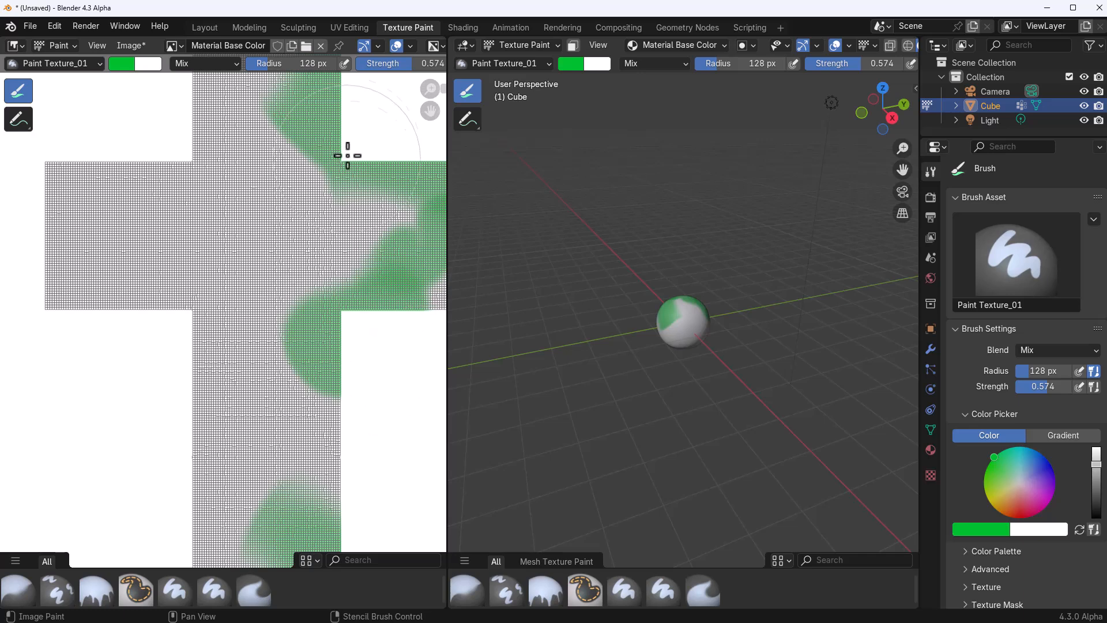
click(204, 27)
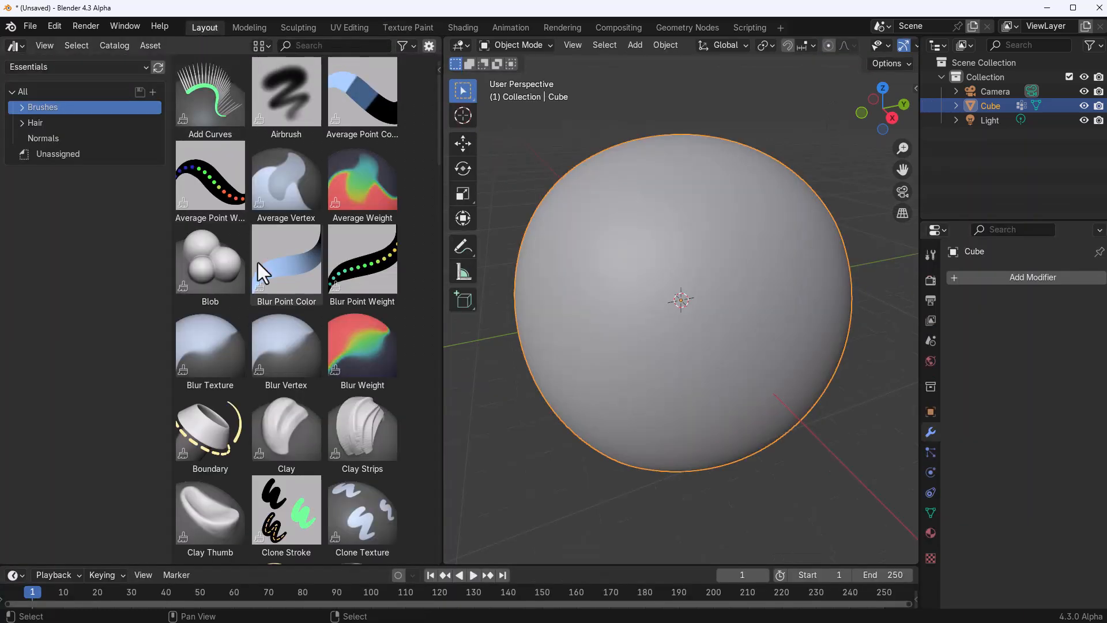
Step: Filter the asset browser to Mesh Sculpt brushes and select the Draw and Layer brushes
click(21, 107)
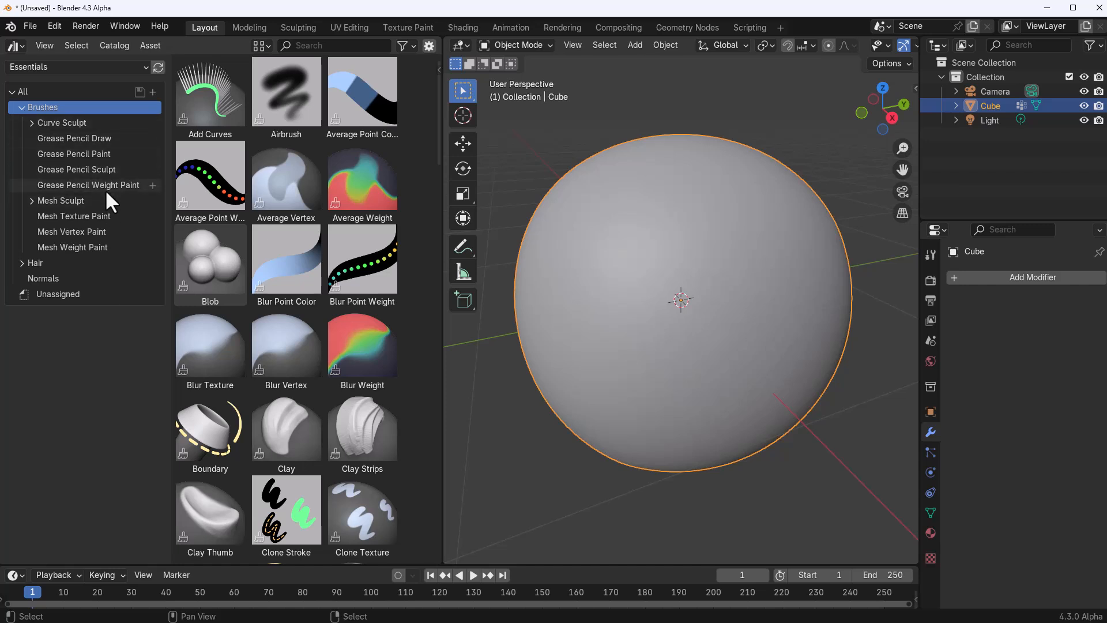
click(60, 200)
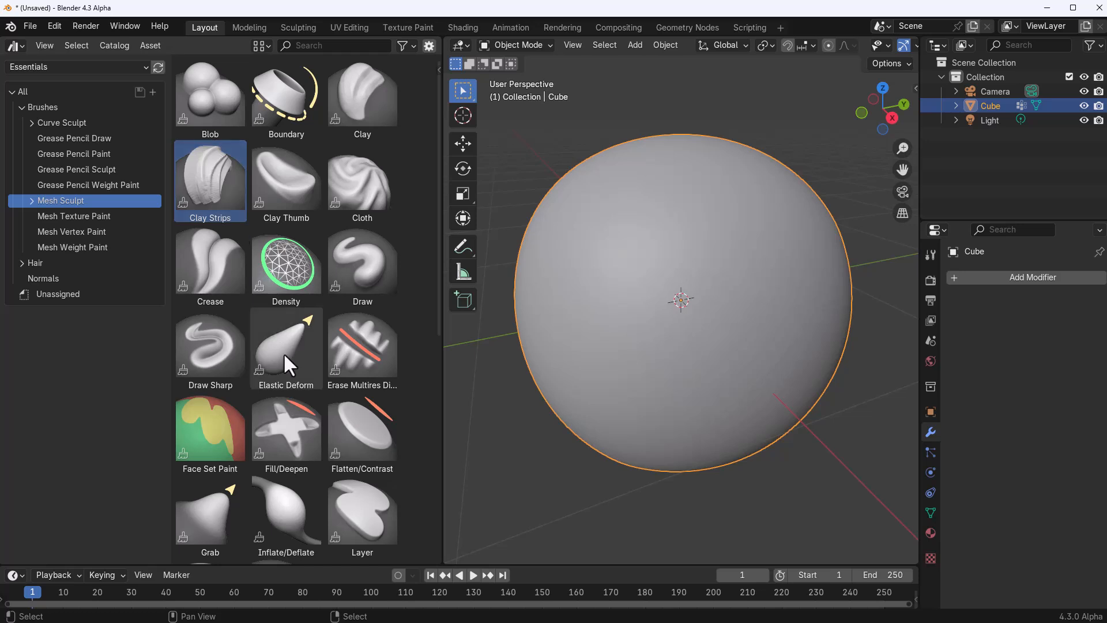
mouse_move(285, 361)
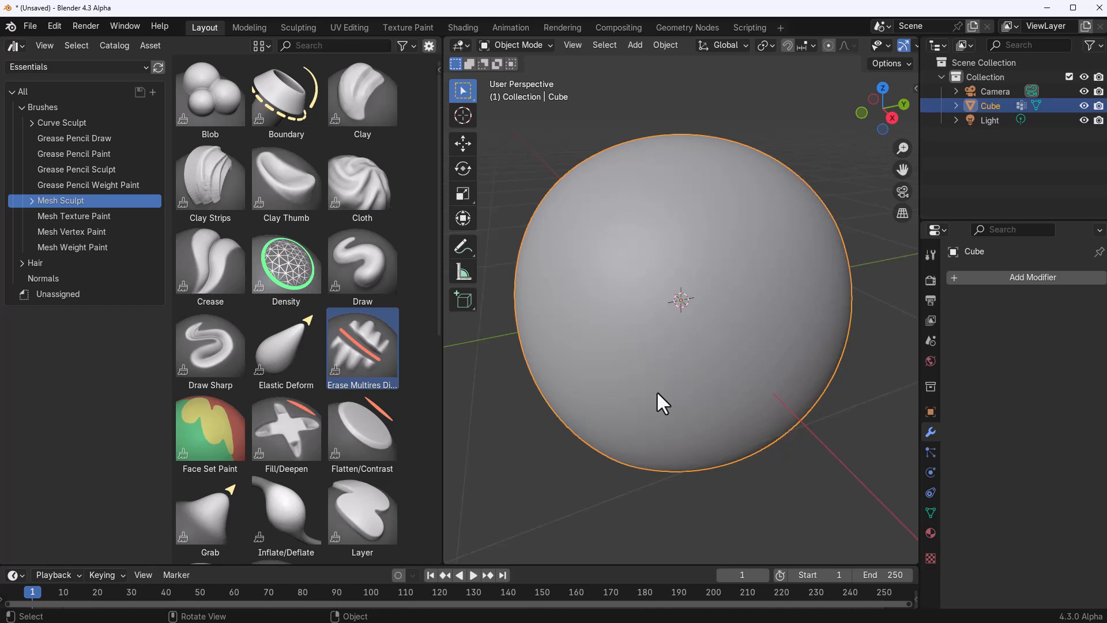
mouse_move(449, 412)
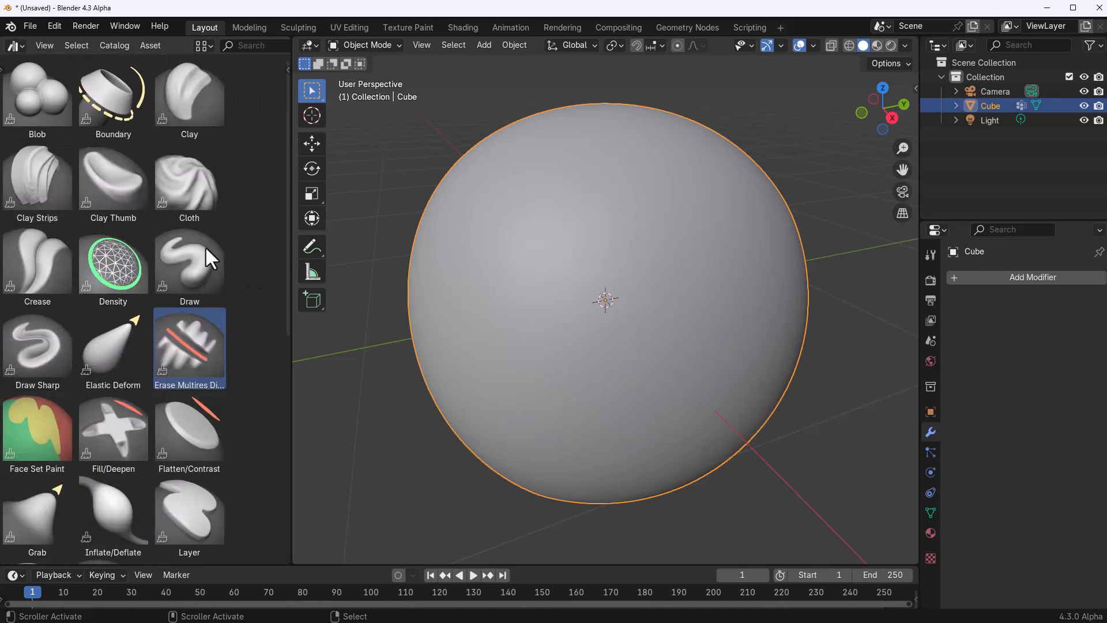
click(189, 264)
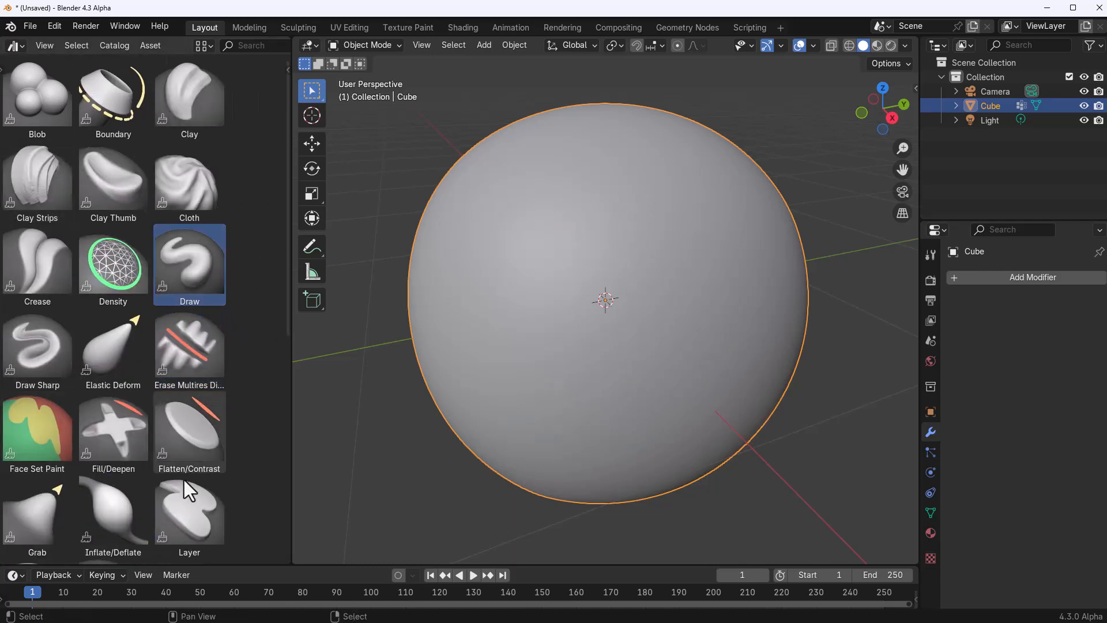
click(189, 430)
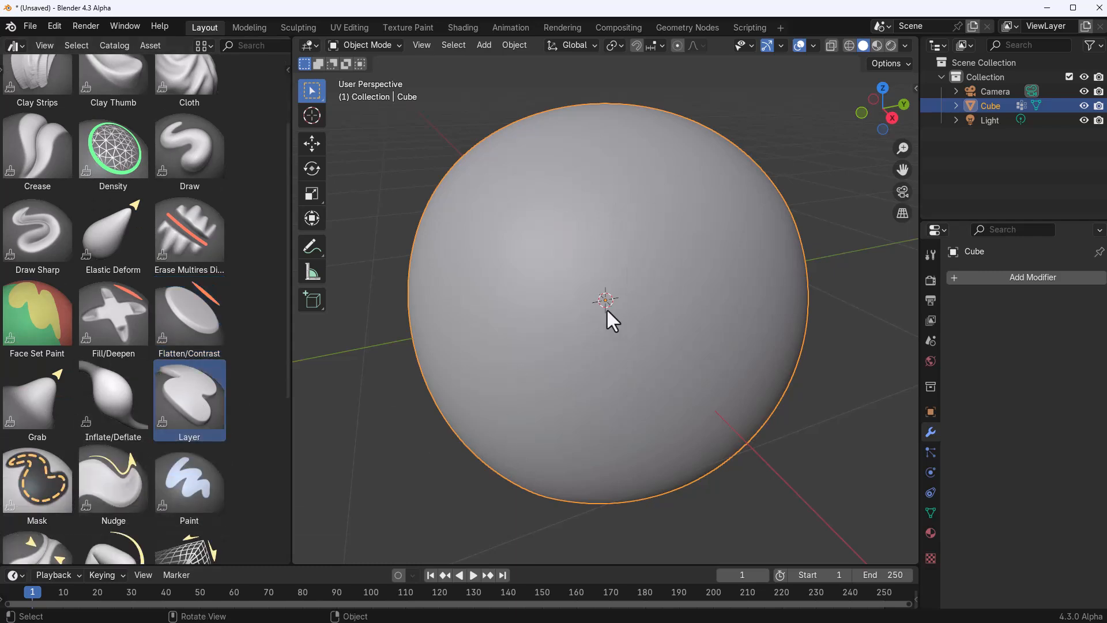
mouse_move(605, 335)
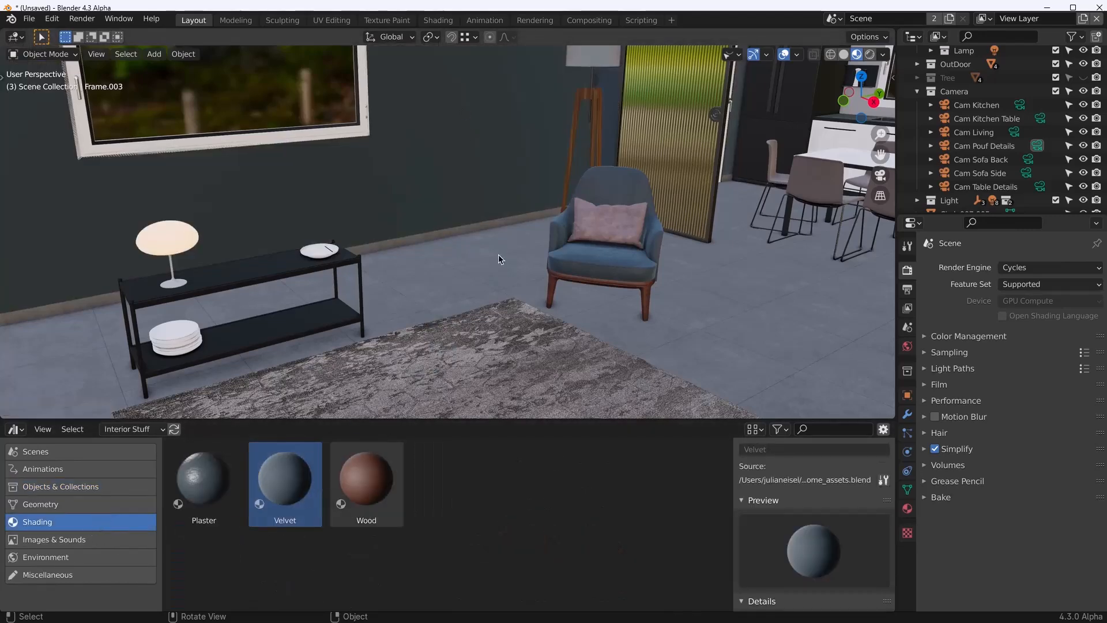
Step: Switch the interior room viewport to Rendered shading to preview the Cycles lighting
click(858, 55)
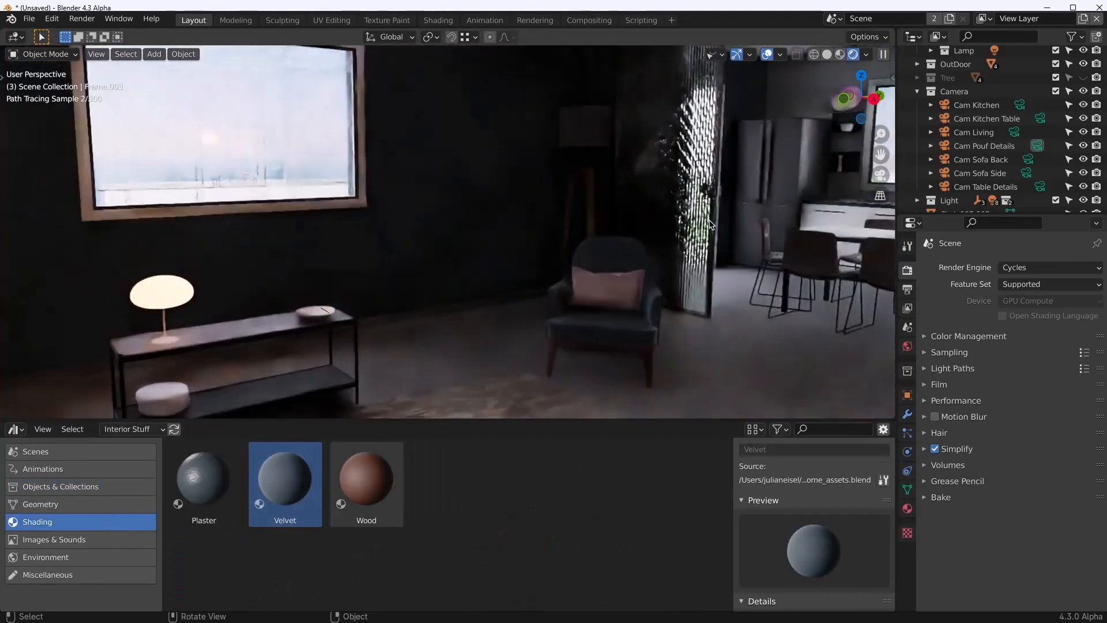